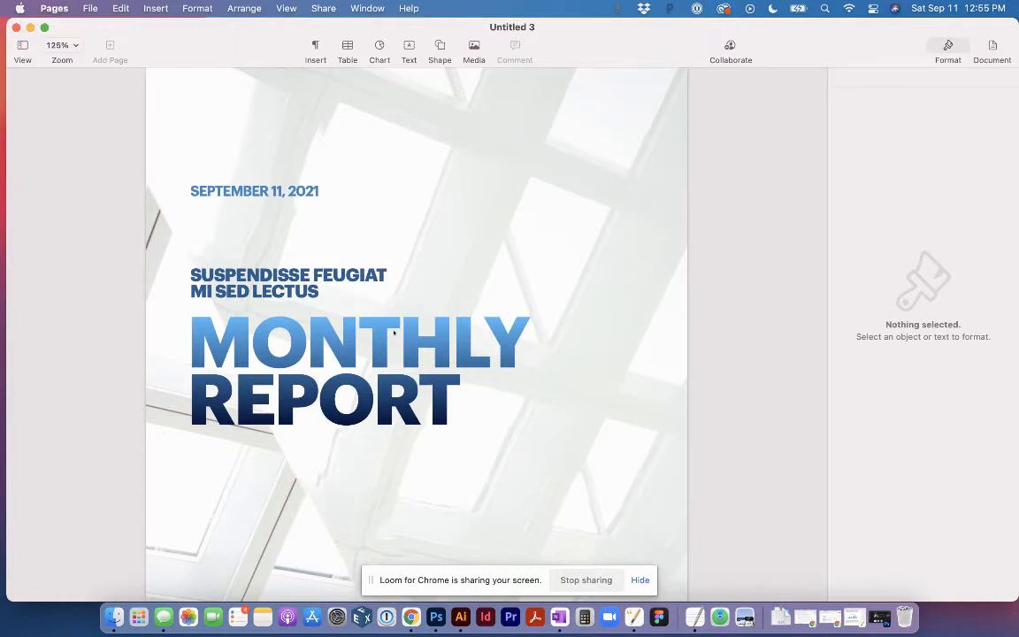
Step: Scroll down until the Region 1 / Region 2 bar chart page is in view
scroll(down, 3)
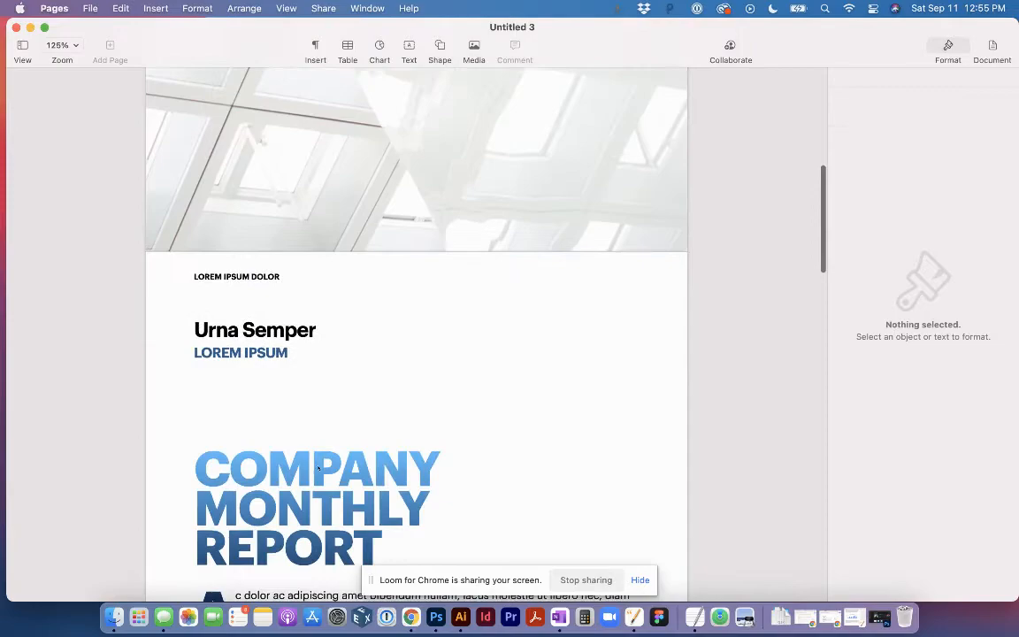
scroll(down, 3)
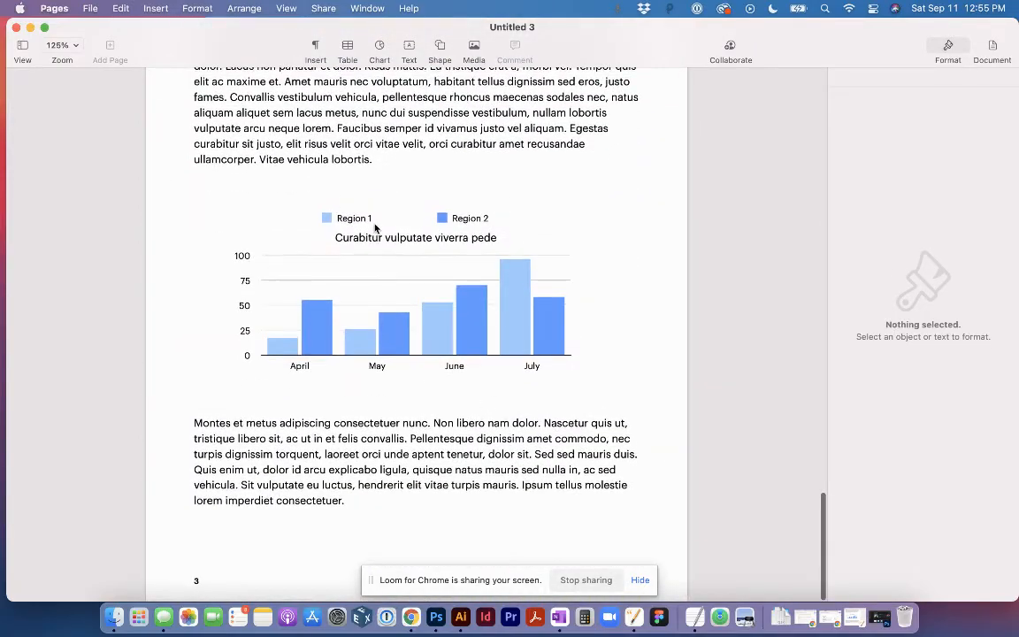
mouse_move(518, 354)
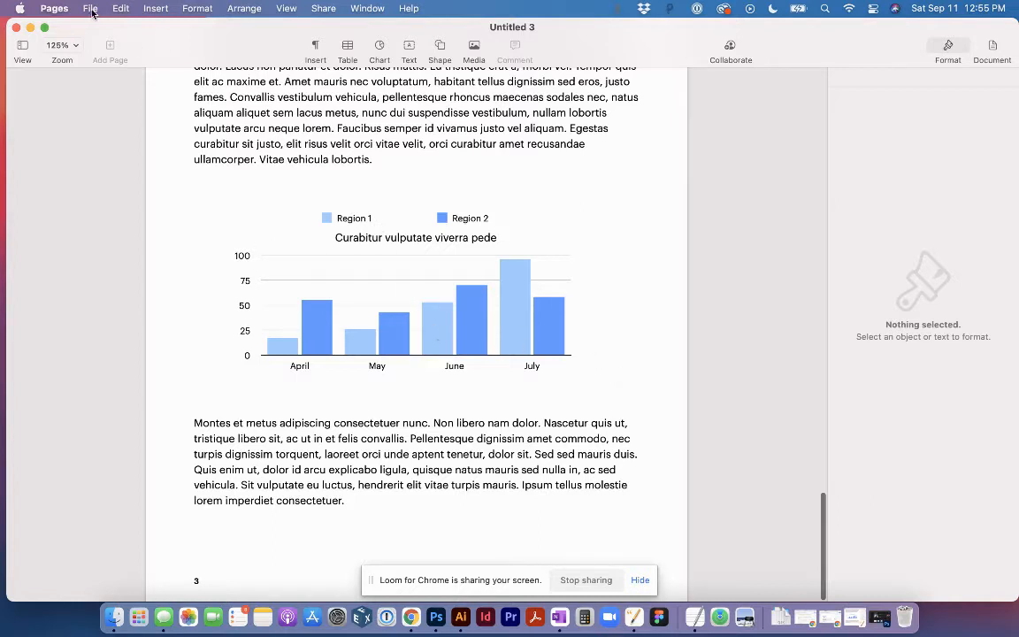
Step: Start a PDF export of the report with Image Quality kept at Best
click(90, 8)
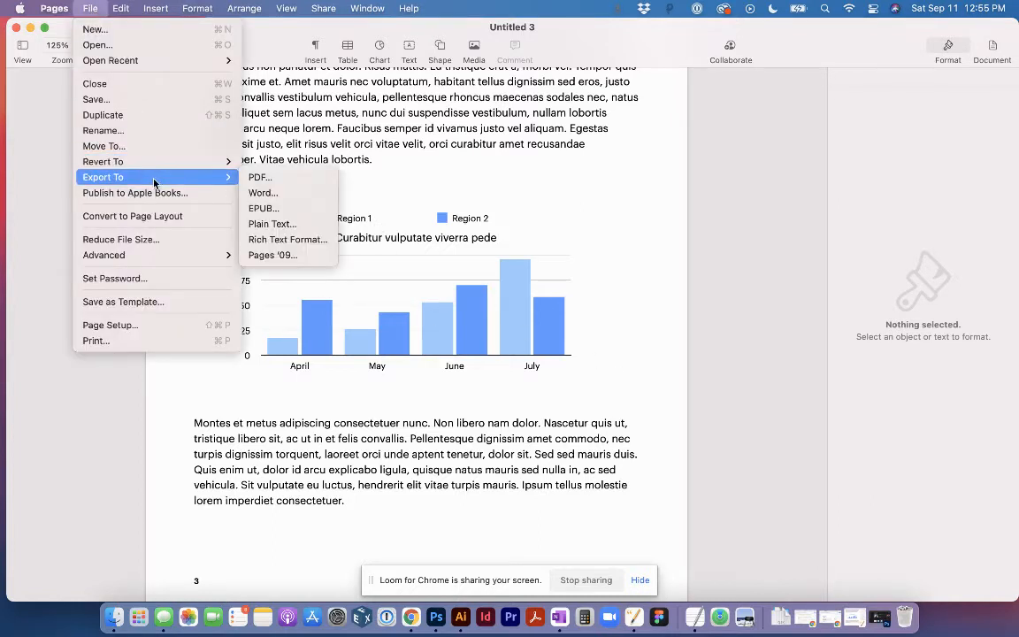
click(259, 177)
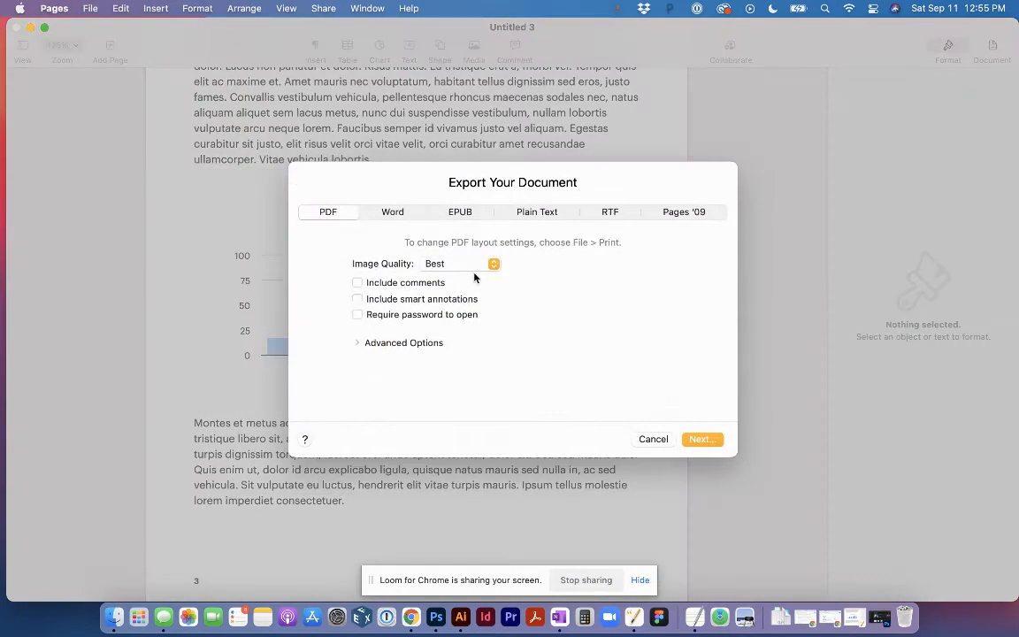
click(458, 263)
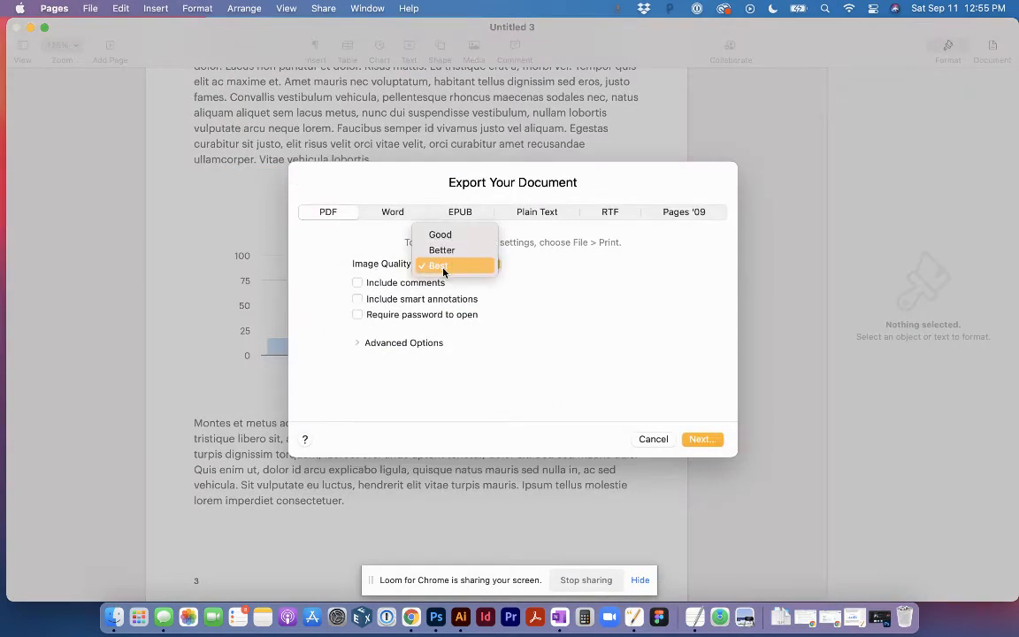
click(437, 265)
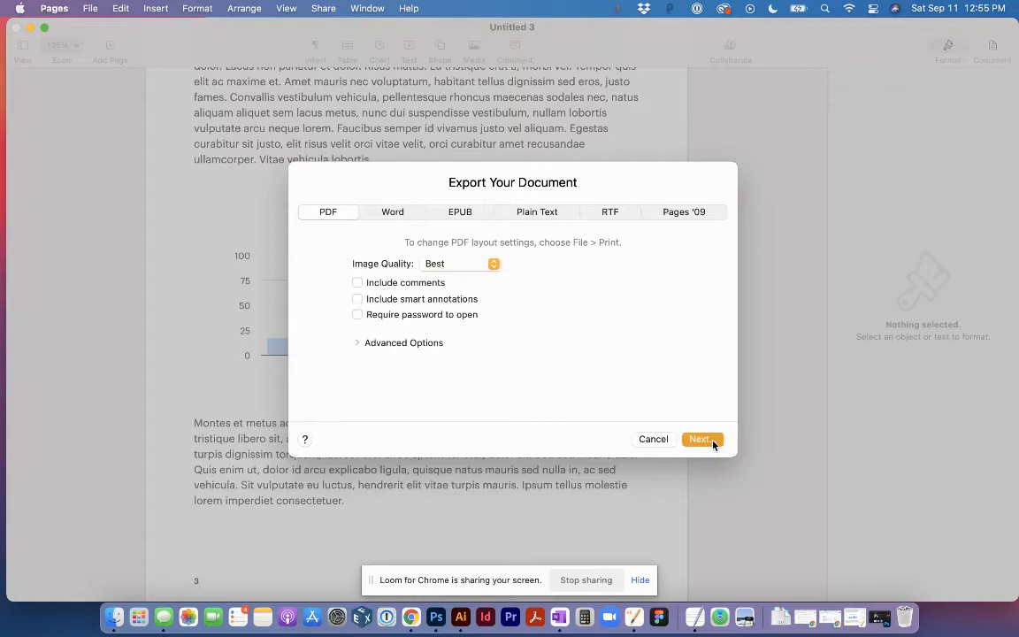
click(699, 439)
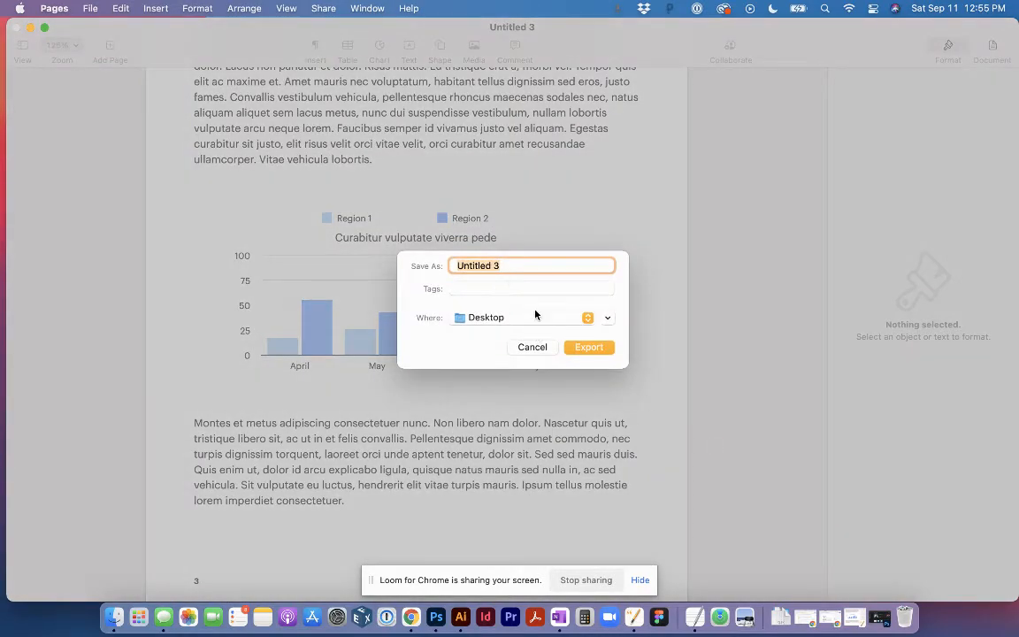
Step: Save the PDF as Original on the Desktop and drag the new file to the desktop centre
text(Original)
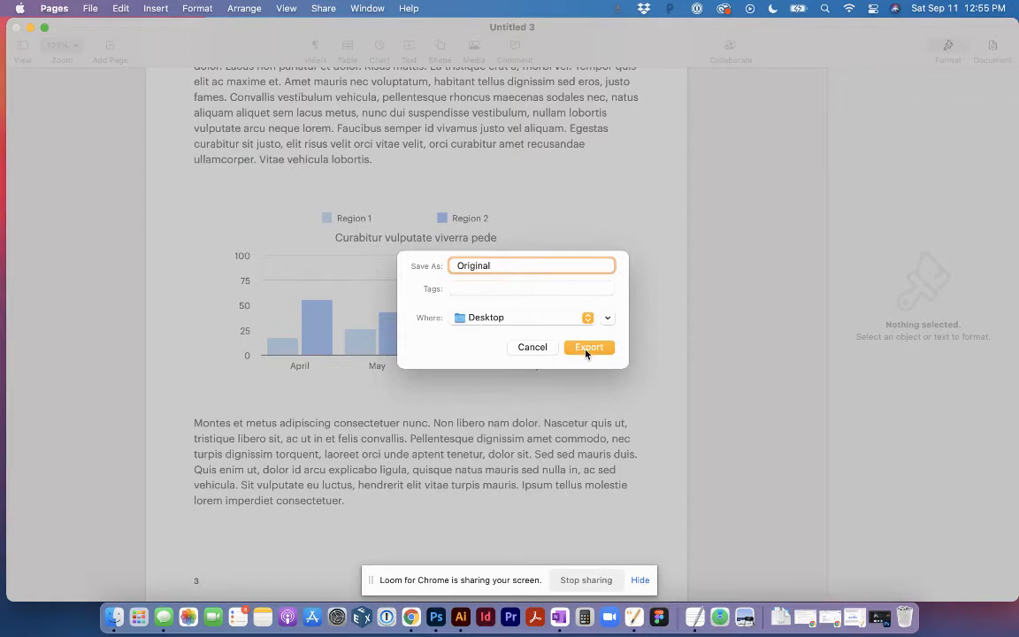
click(588, 347)
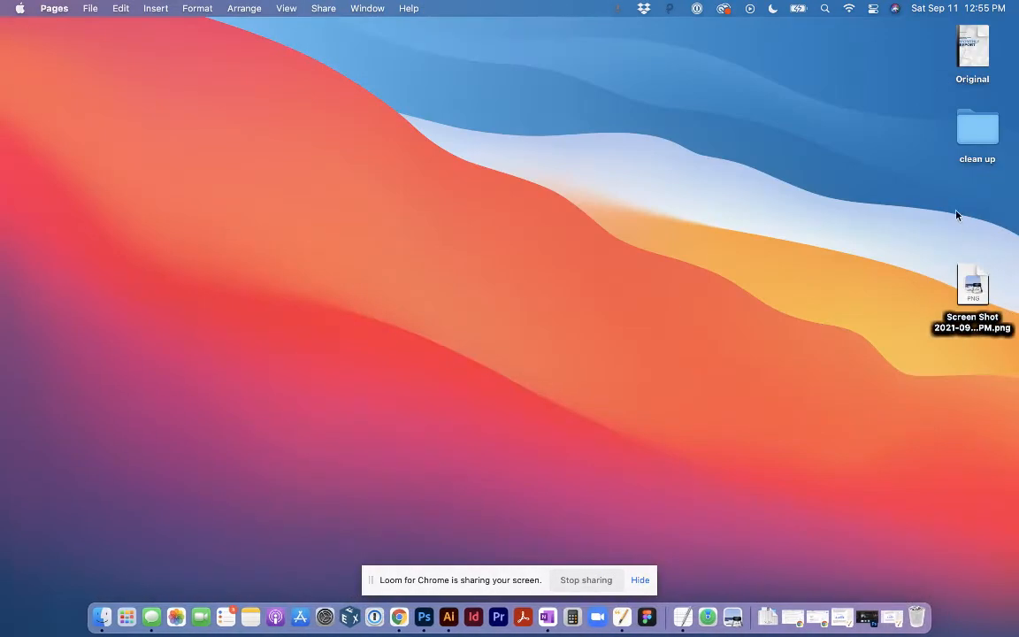
click(972, 46)
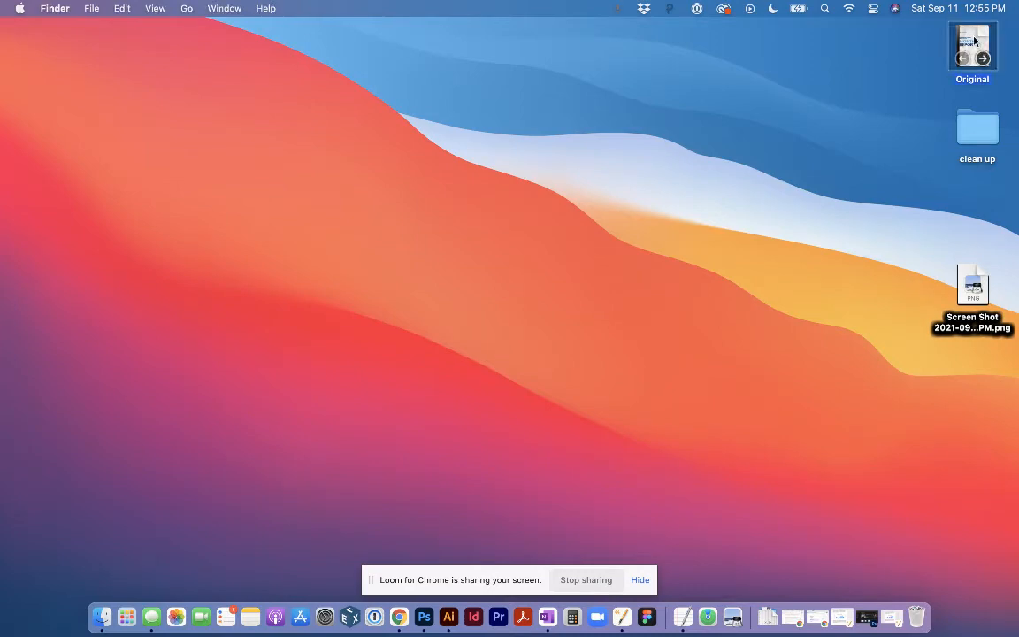
drag(972, 48, 729, 526)
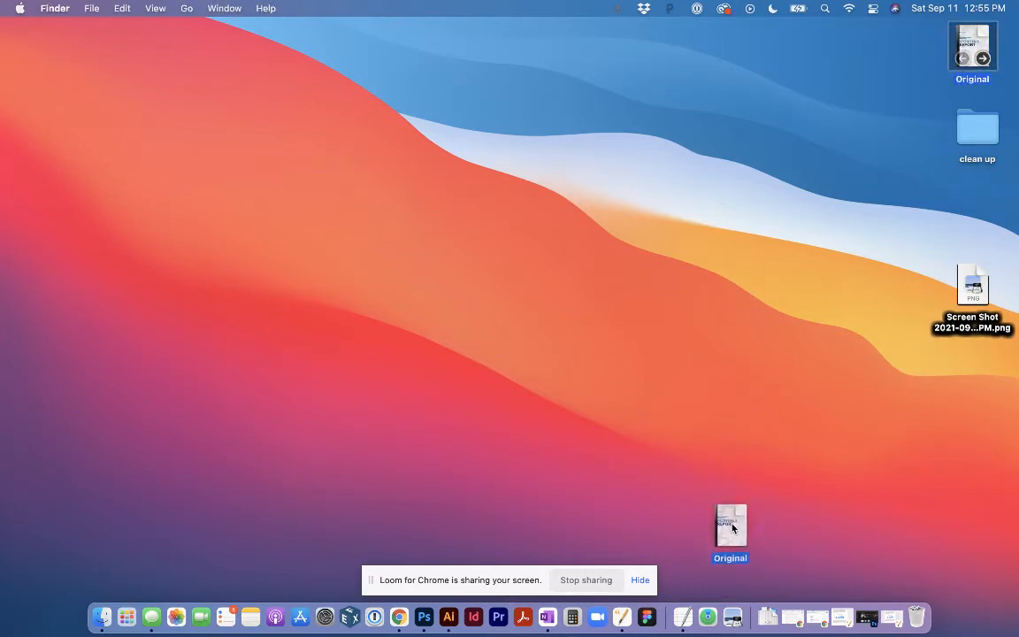
Step: Open Original.pdf in Preview, toggle the thumbnails off and on, and reach page 4's bar chart
double_click(730, 525)
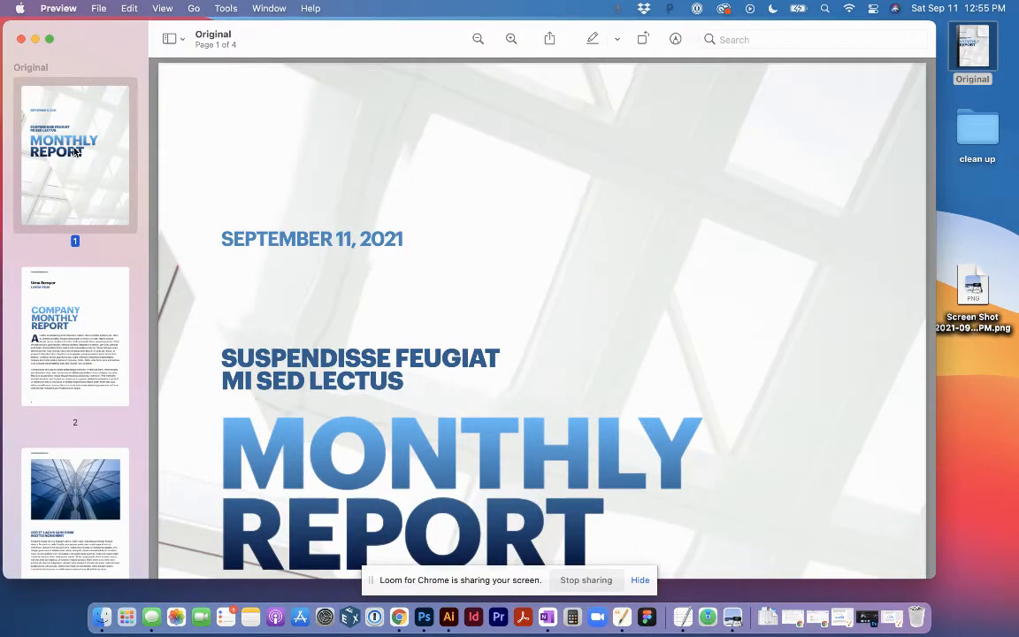
click(168, 39)
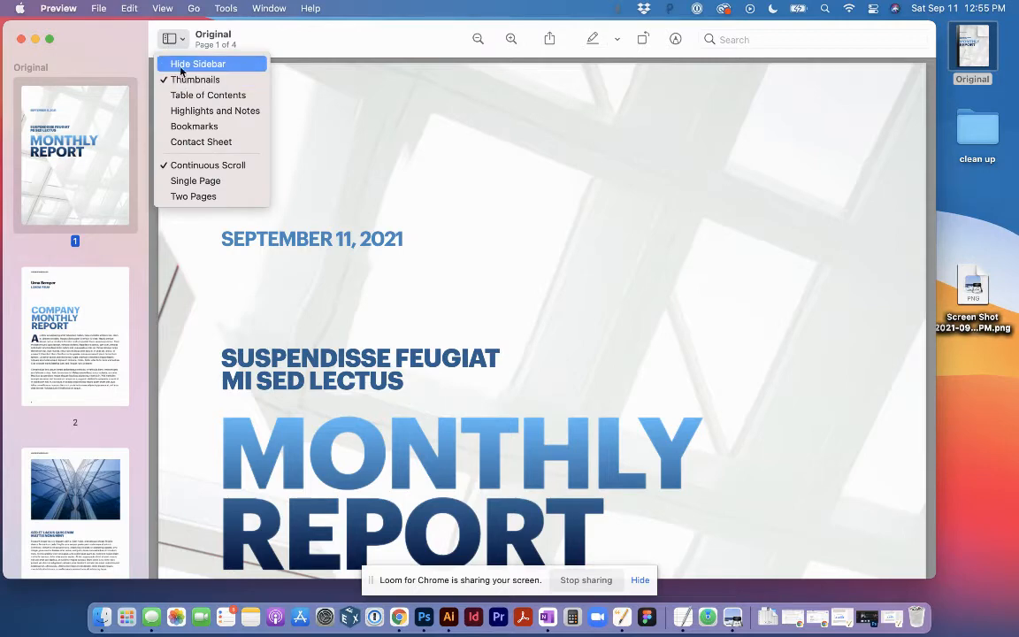
click(198, 64)
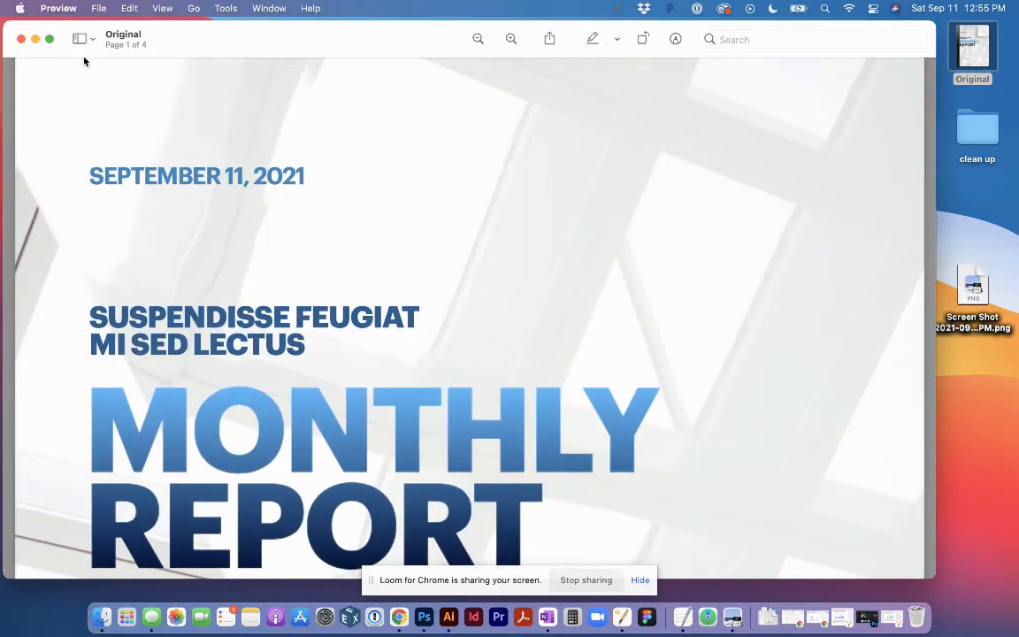
click(79, 39)
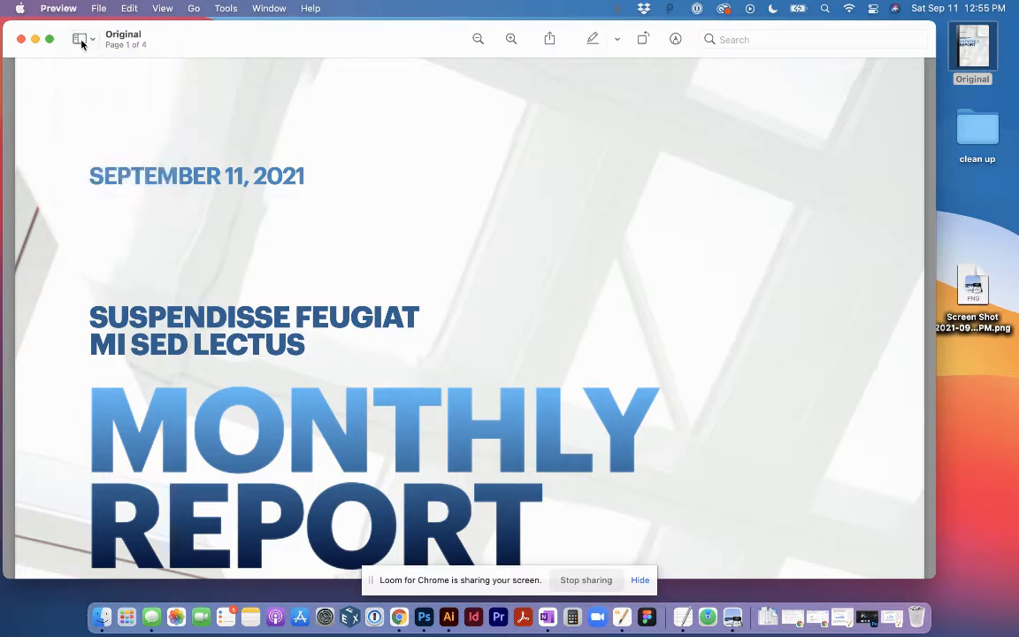
click(81, 39)
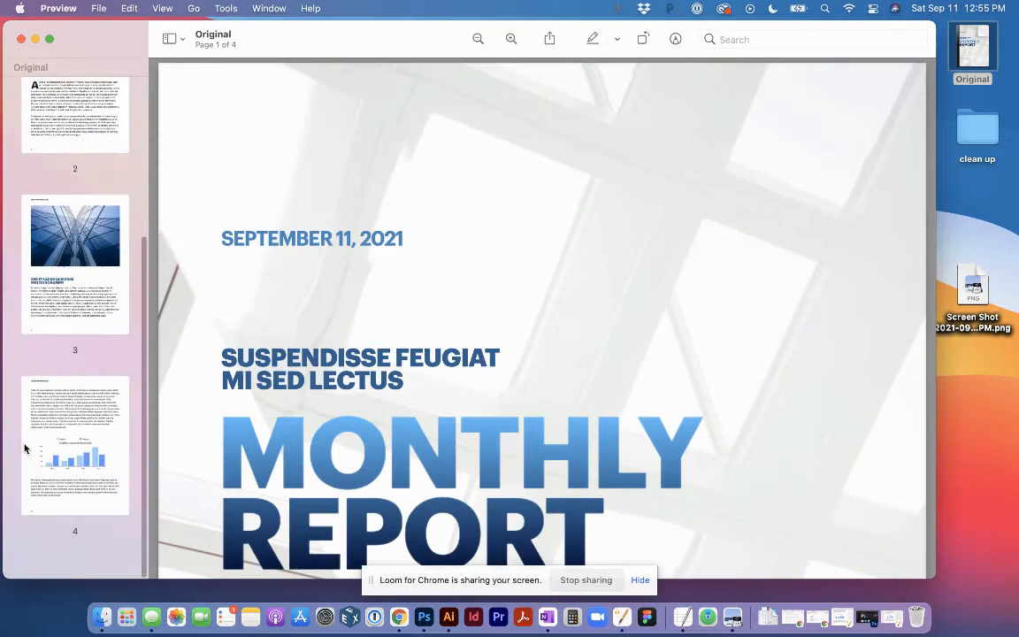
scroll(down, 3)
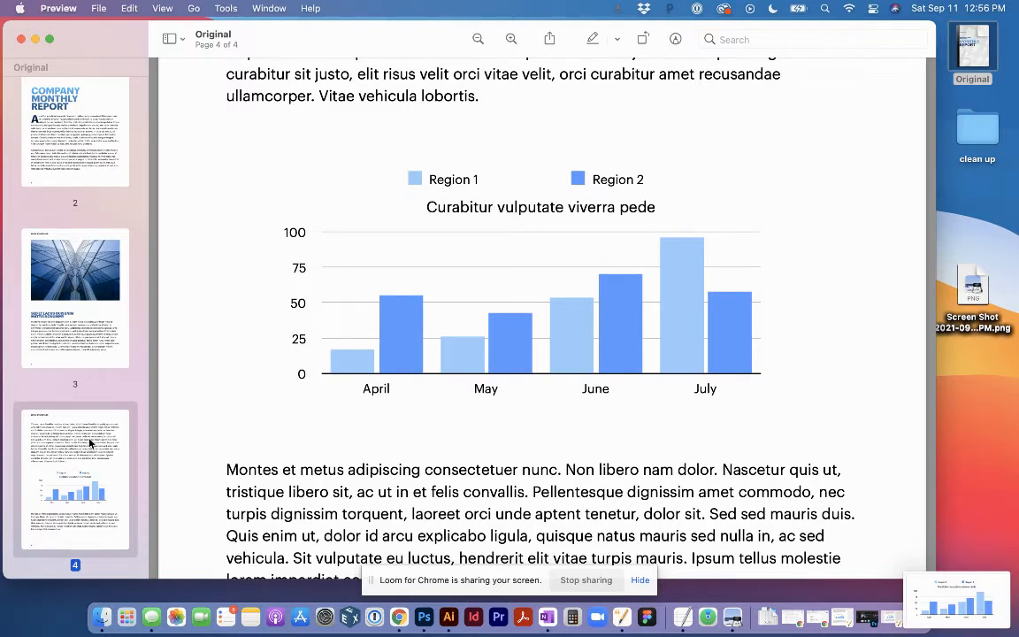
Step: Begin exporting the page 4 thumbnail as an image, keeping JPEG format
right_click(75, 477)
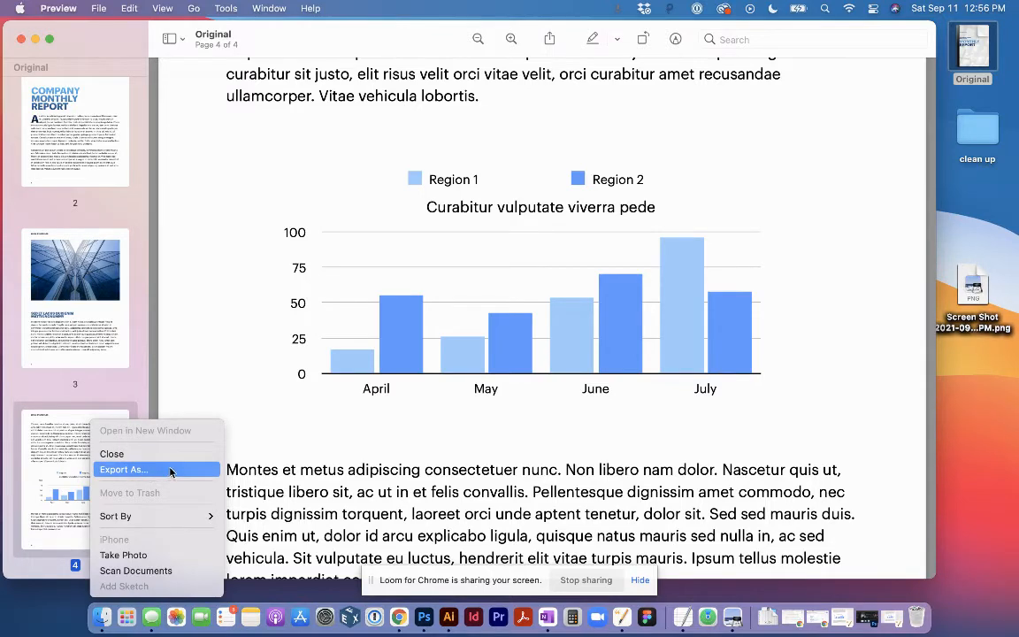
click(124, 469)
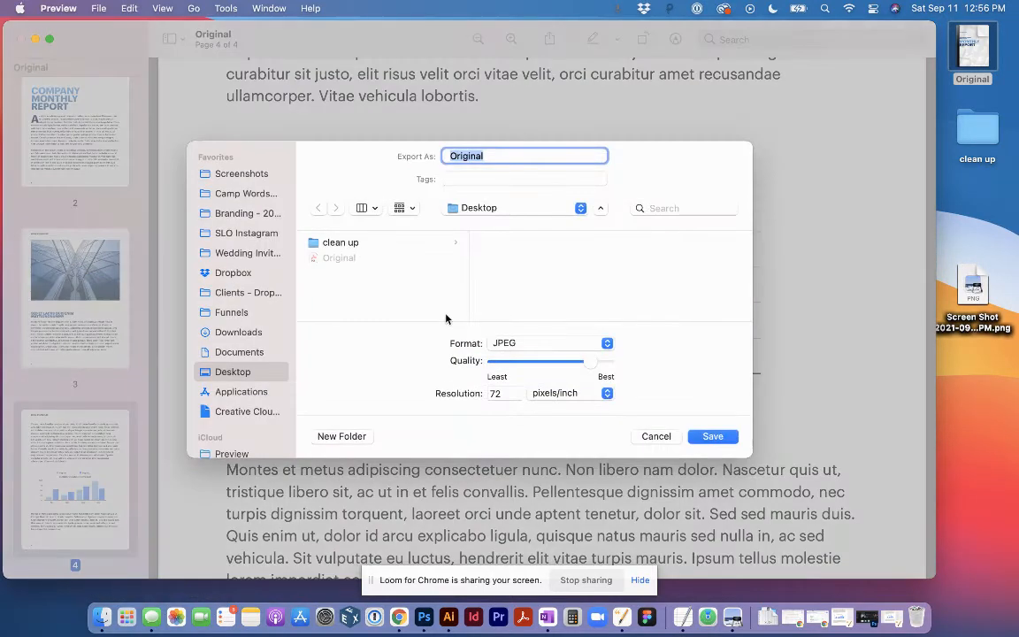
click(548, 343)
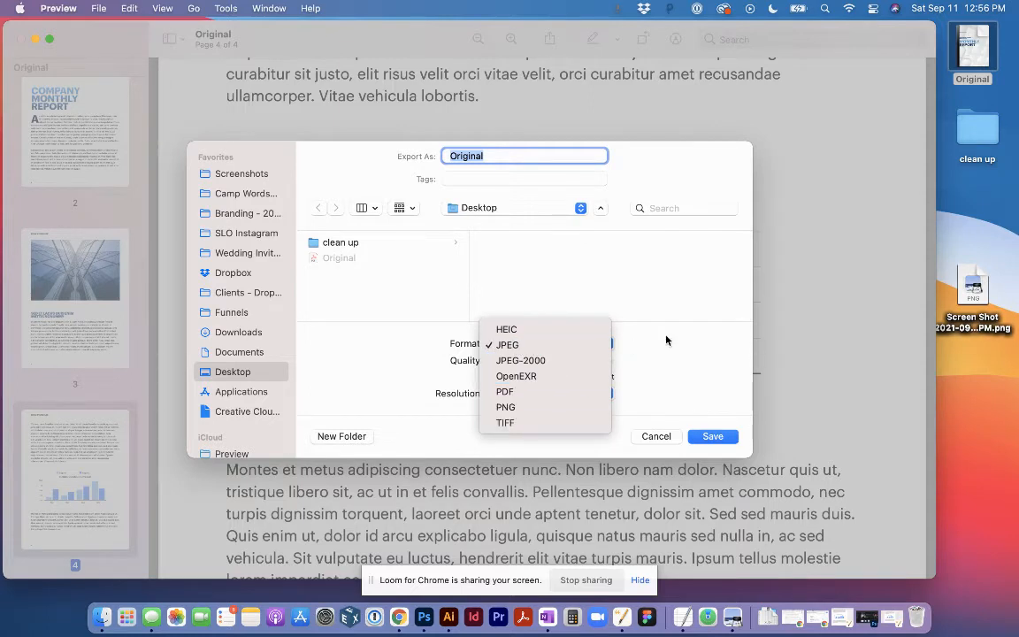
click(506, 344)
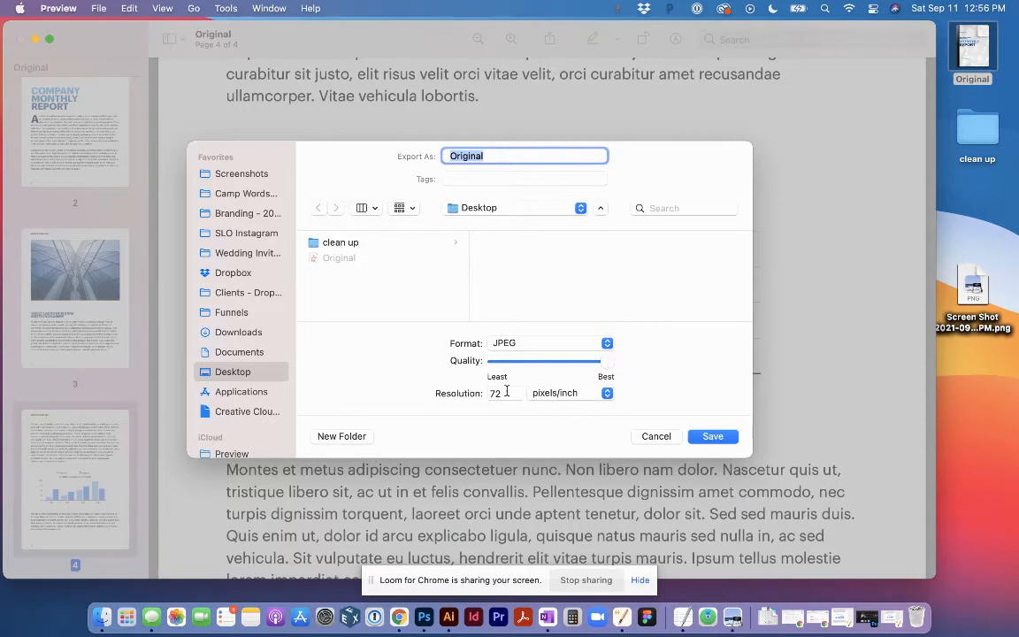
Step: Set the resolution to 300 pixels/inch and save the JPEG as 300 on the Desktop
click(504, 393)
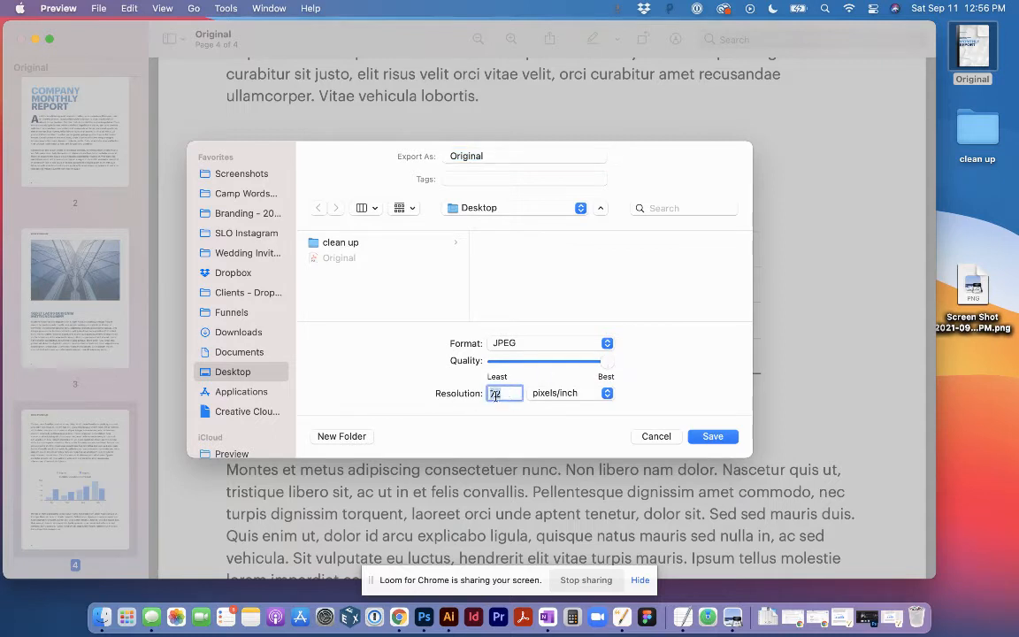
text(300)
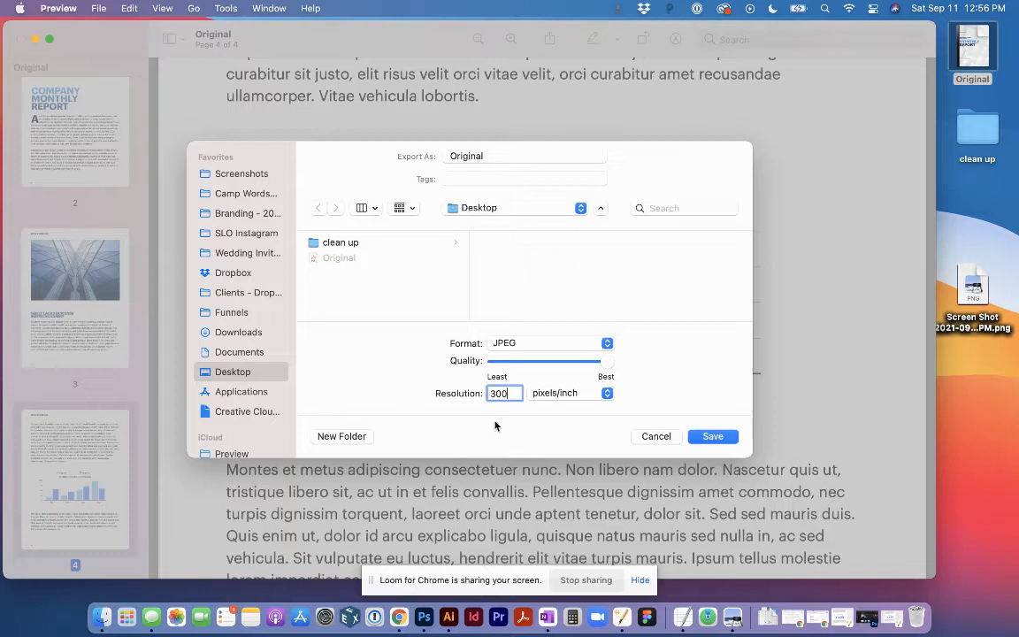
mouse_move(508, 413)
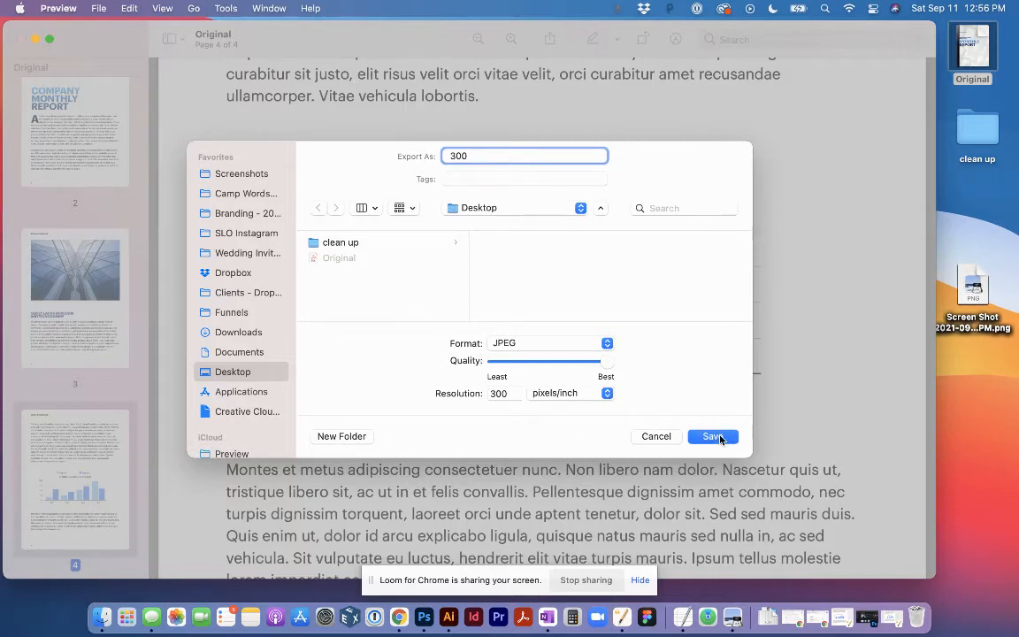
click(712, 436)
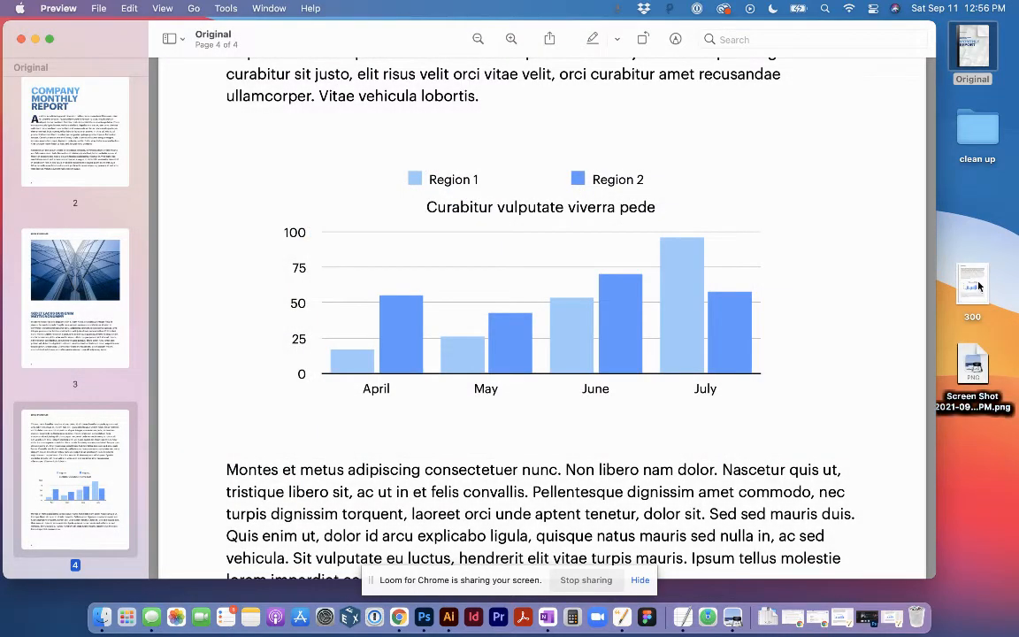
Step: Open 300.jpg in Preview and pick Rectangular Selection to mark the bar chart for cropping
double_click(972, 283)
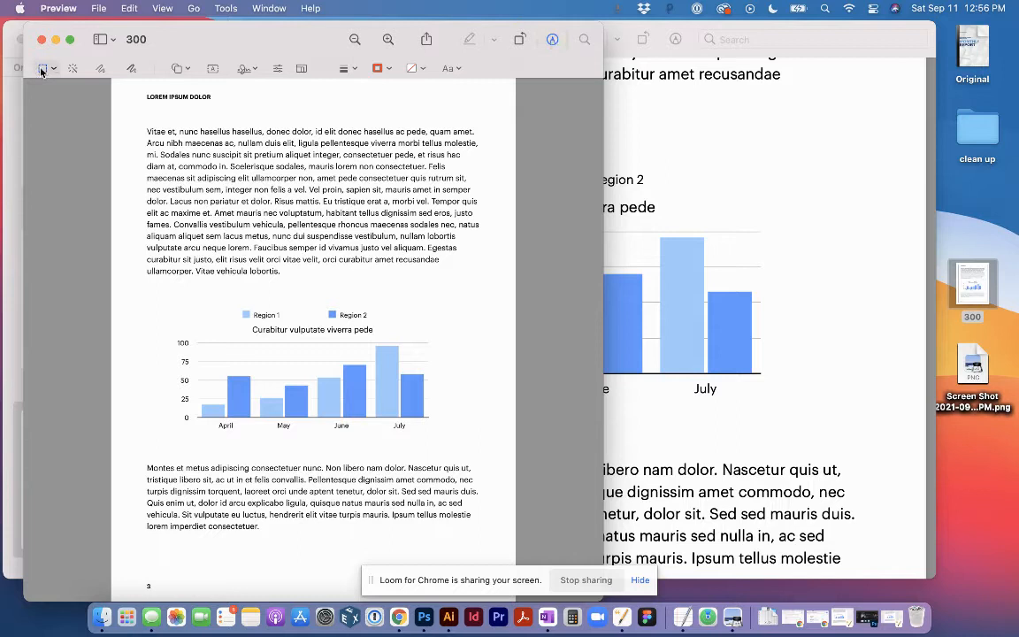
click(43, 68)
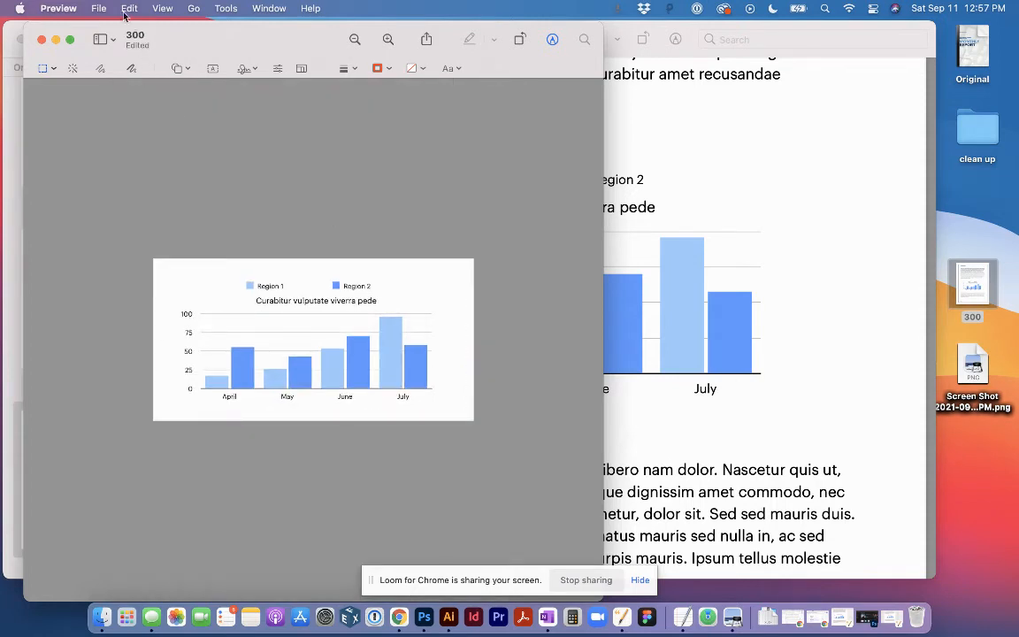
Step: Save the cropped chart image via File > Save
click(98, 8)
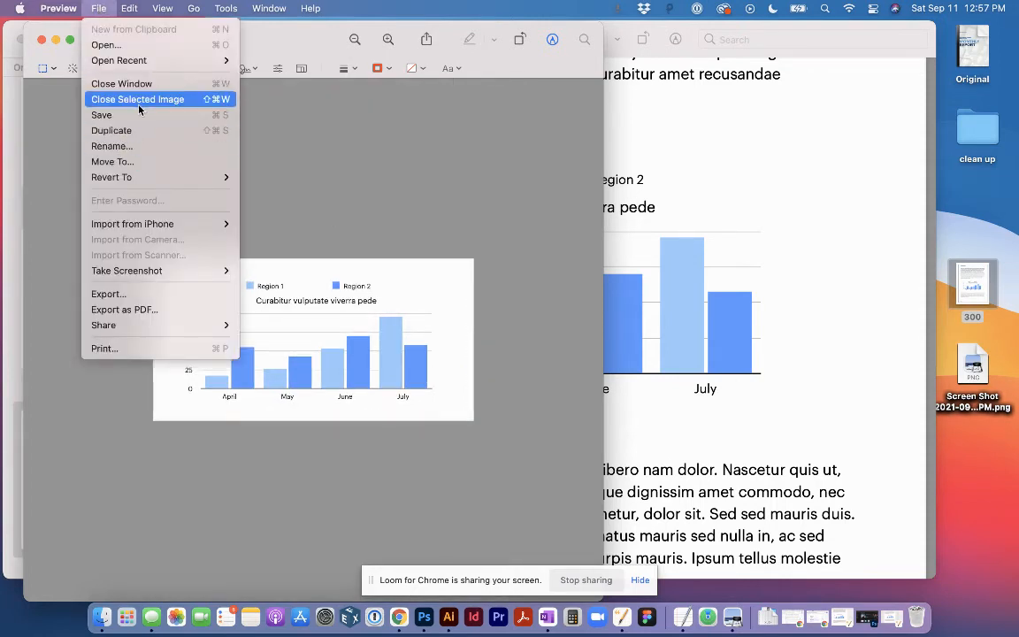
mouse_move(137, 115)
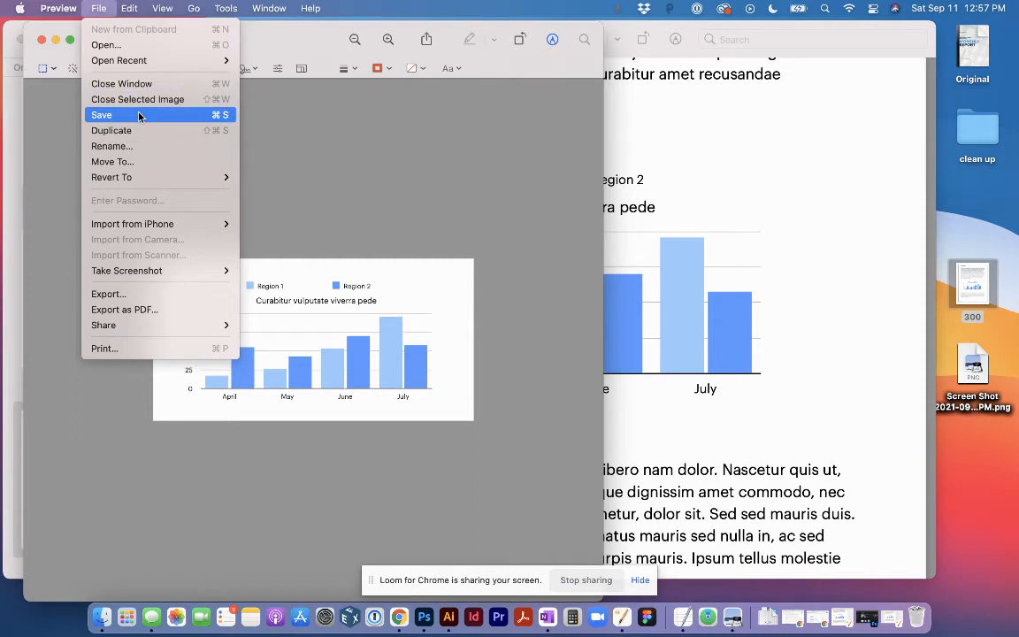
mouse_move(117, 115)
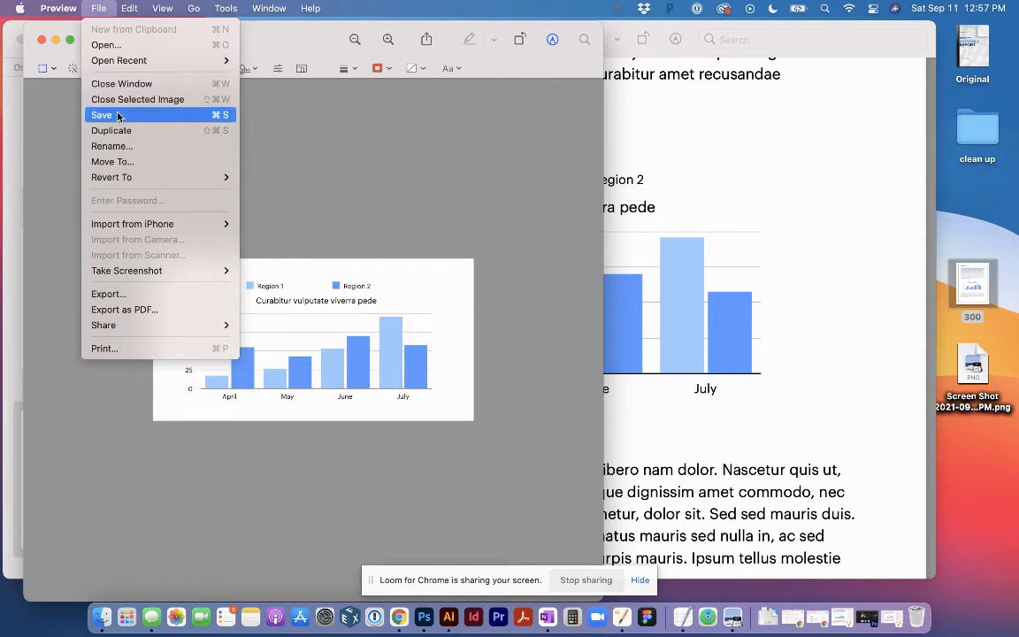
click(101, 115)
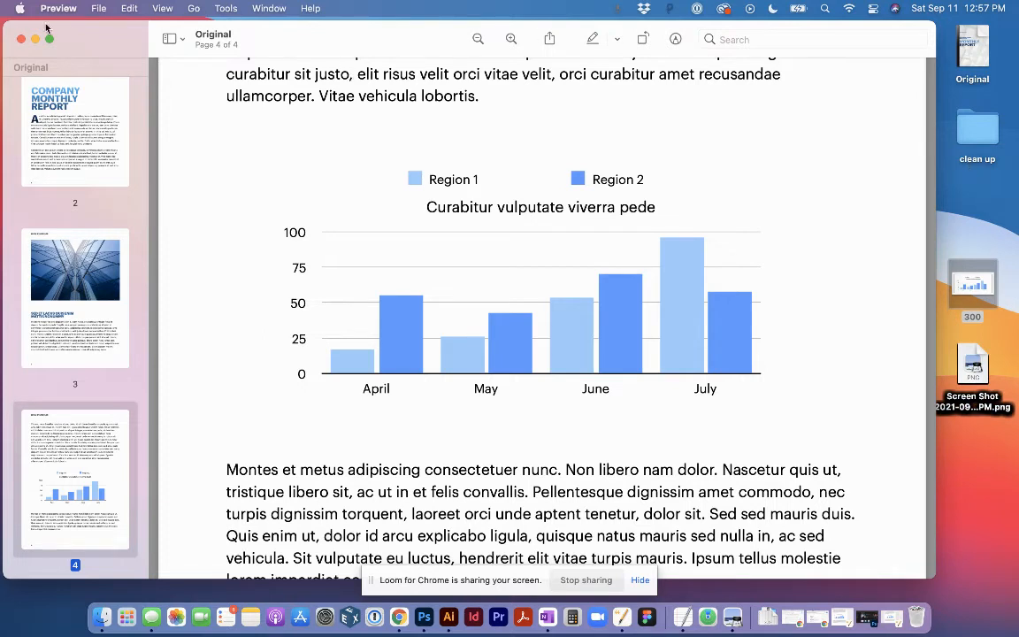
mouse_move(101, 617)
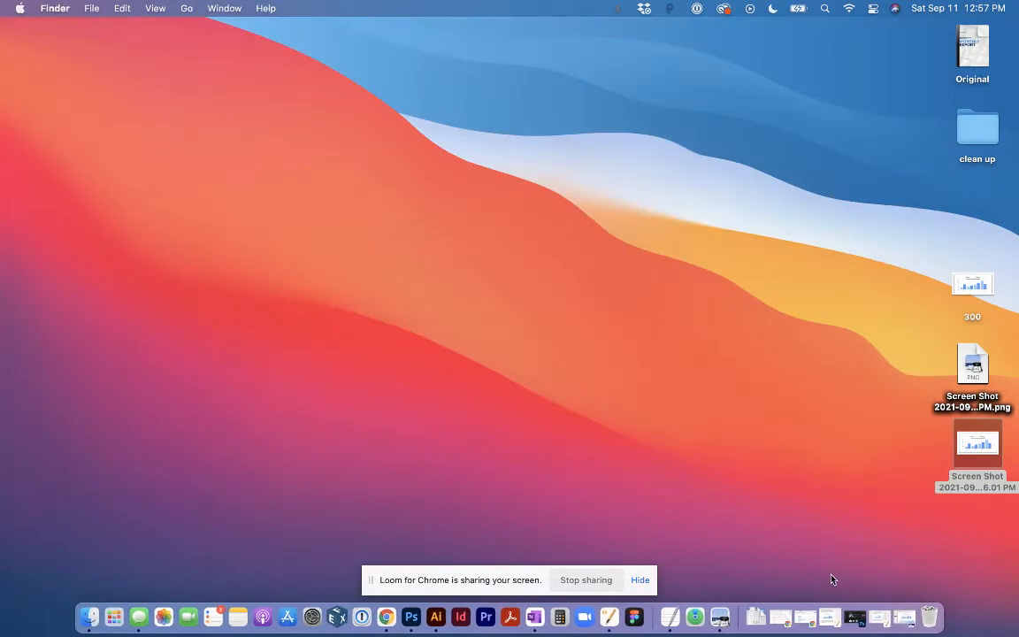
Step: Move the two chart images to the desktop centre and Get Info on the screenshot, showing 1722×874 dimensions
drag(976, 442, 551, 183)
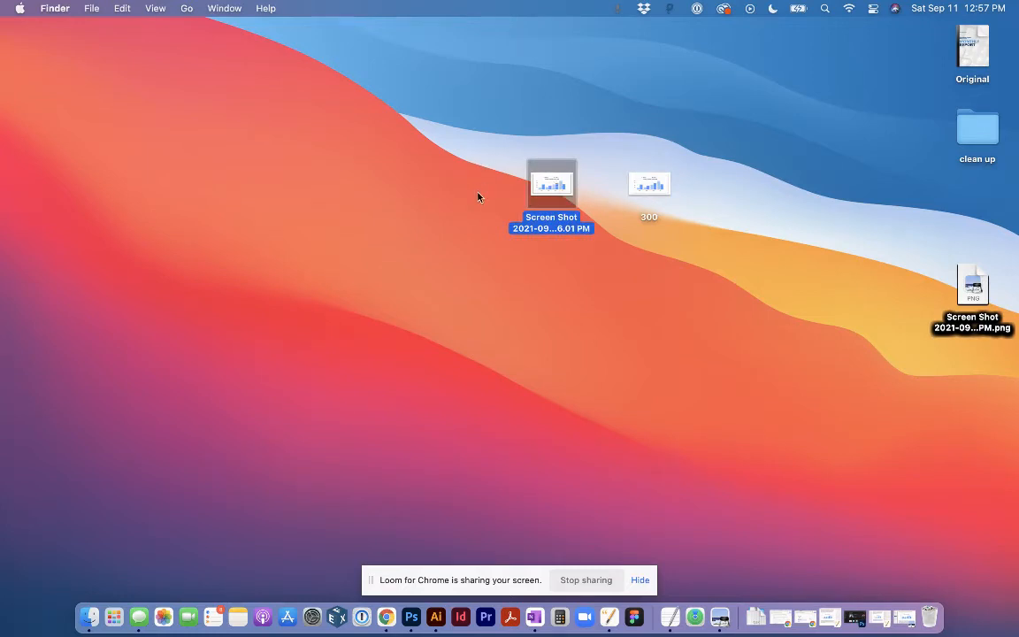
mouse_move(551, 184)
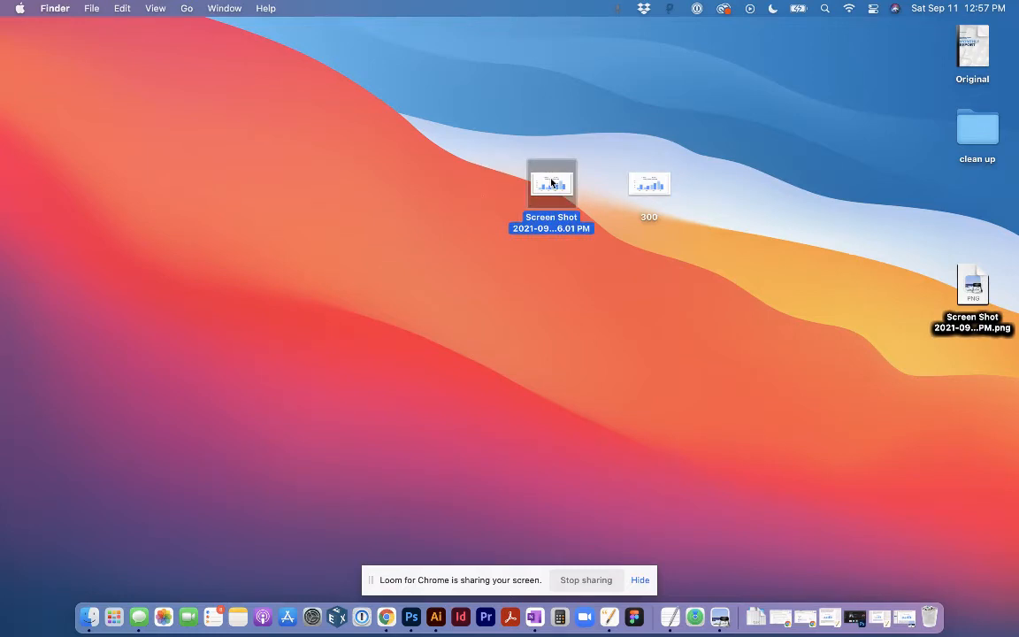
right_click(551, 183)
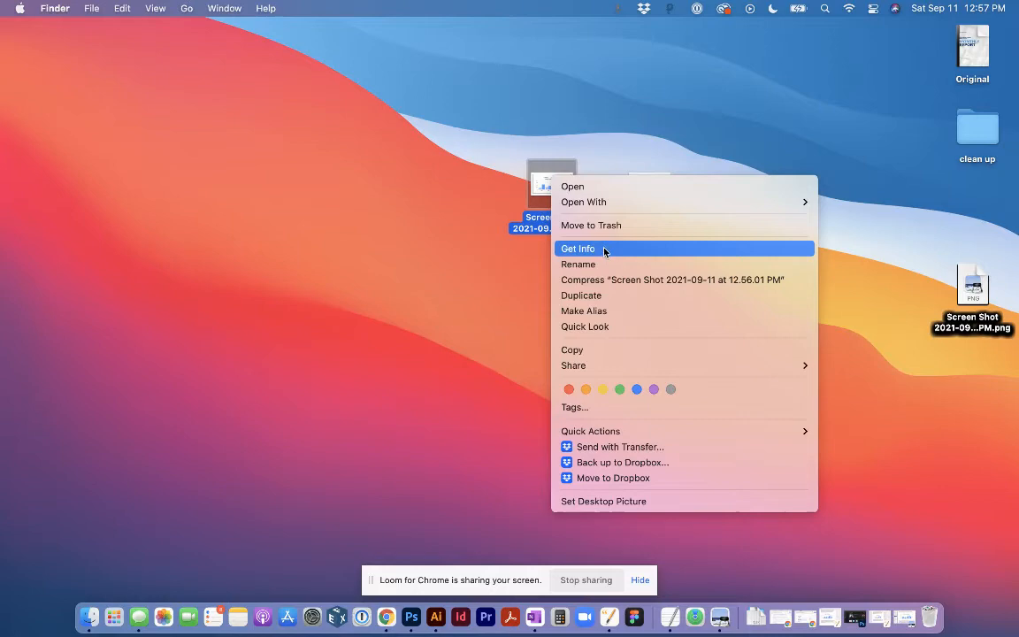
click(577, 248)
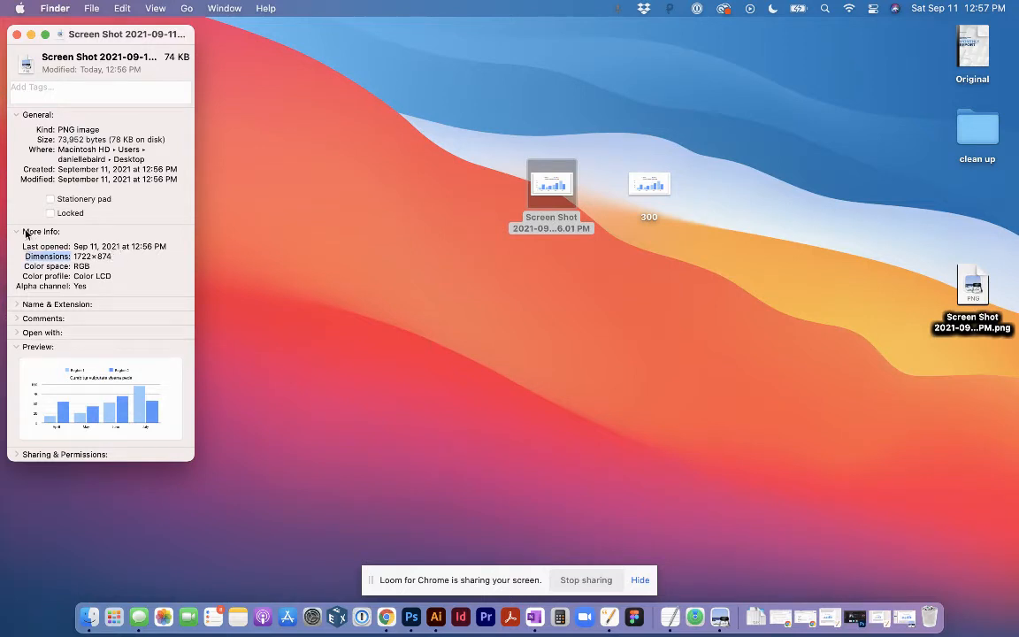
click(18, 231)
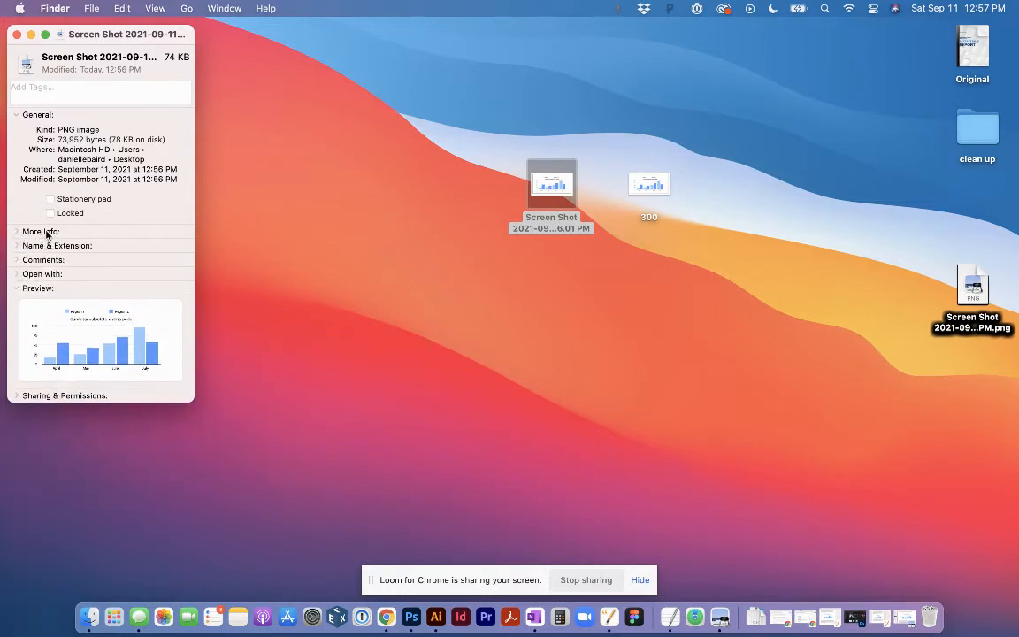
click(18, 231)
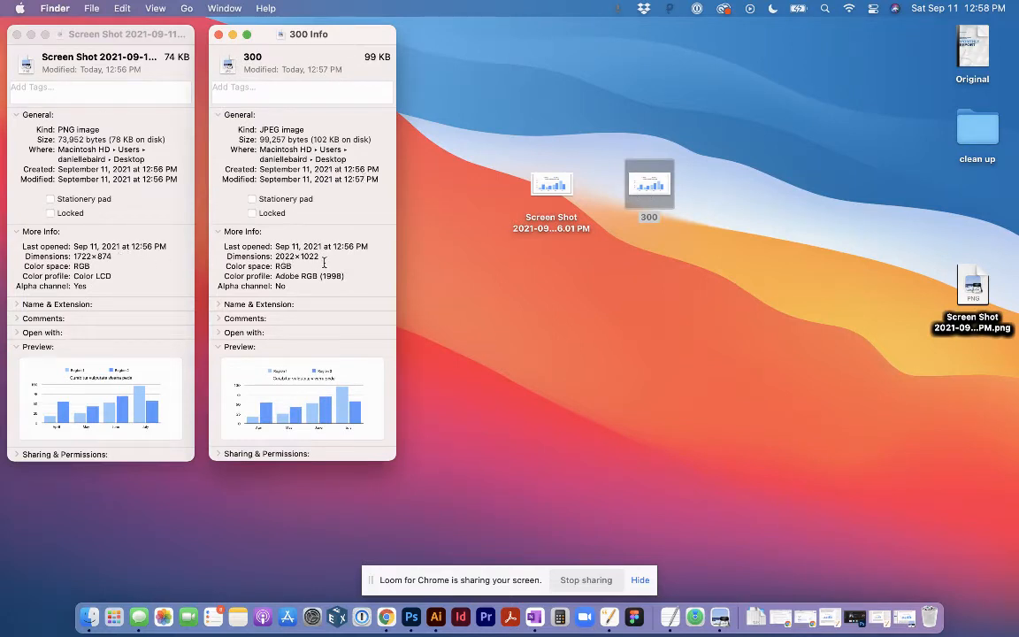
mouse_move(323, 260)
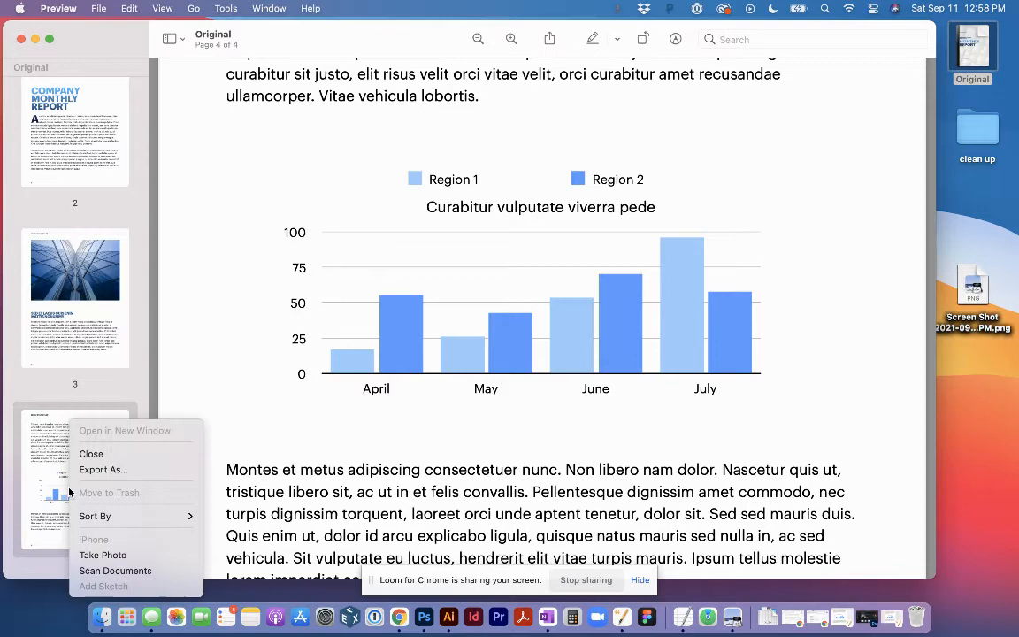
mouse_move(102, 470)
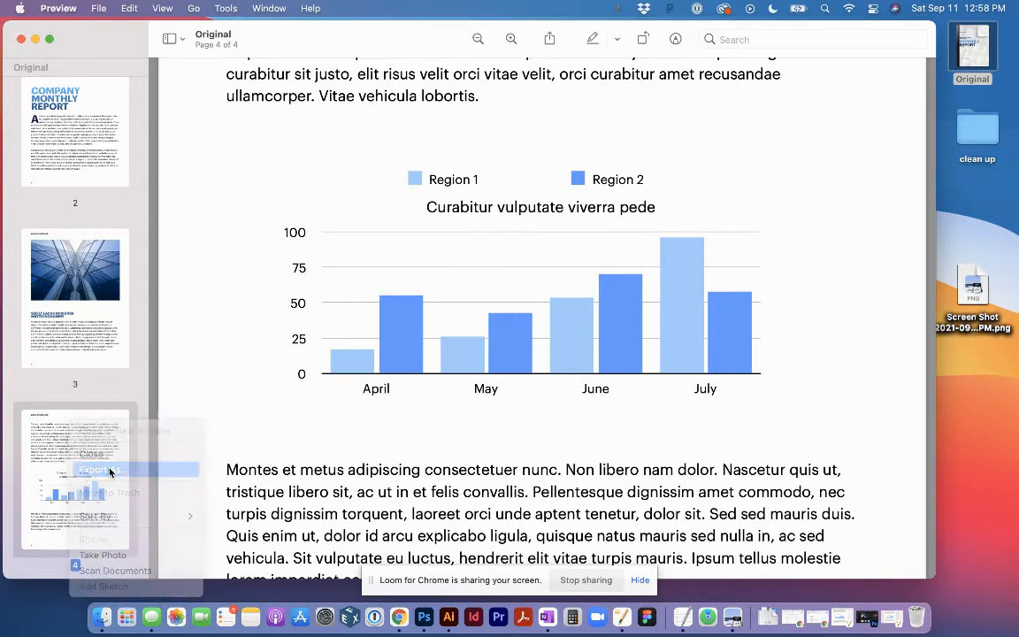
Step: Export page 4 of the PDF as a separate file onto the Desktop
click(98, 469)
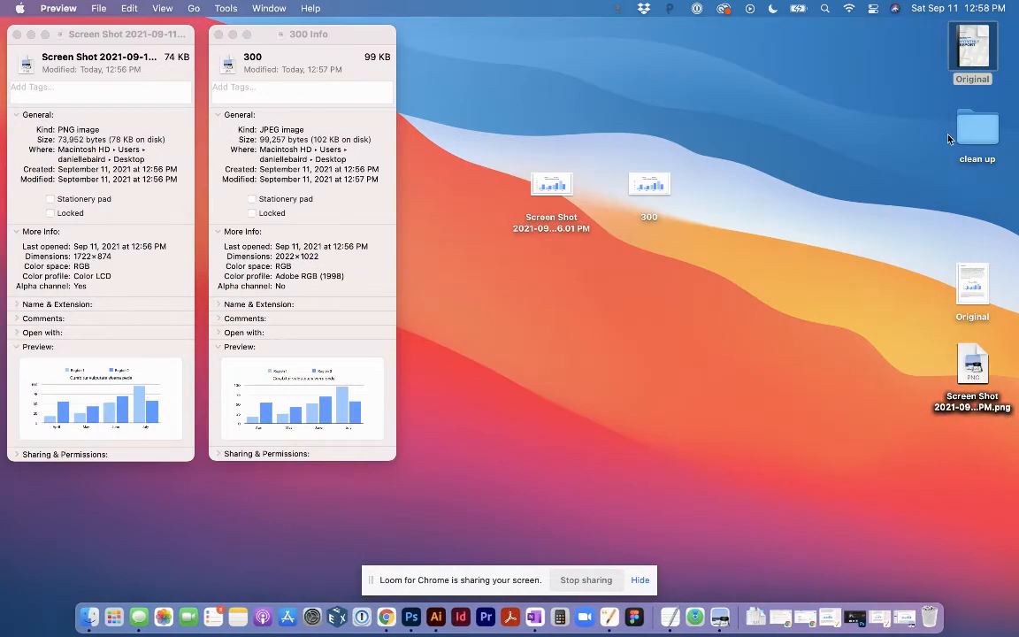
Step: Open the 1600 export and bring up the Markup tools to crop it to the chart
click(972, 283)
text(1600)
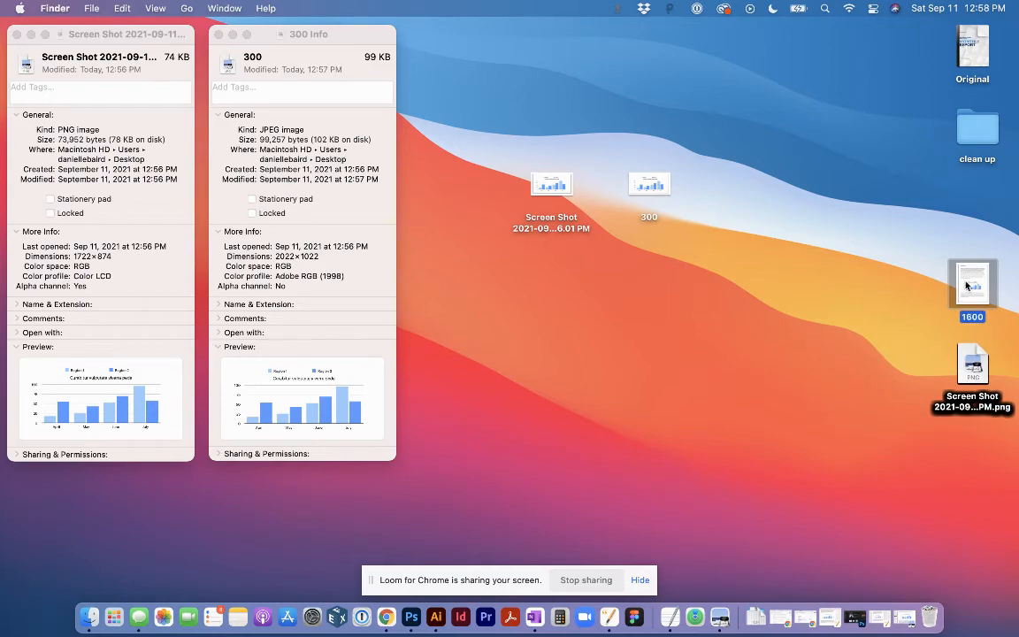
mouse_move(710, 614)
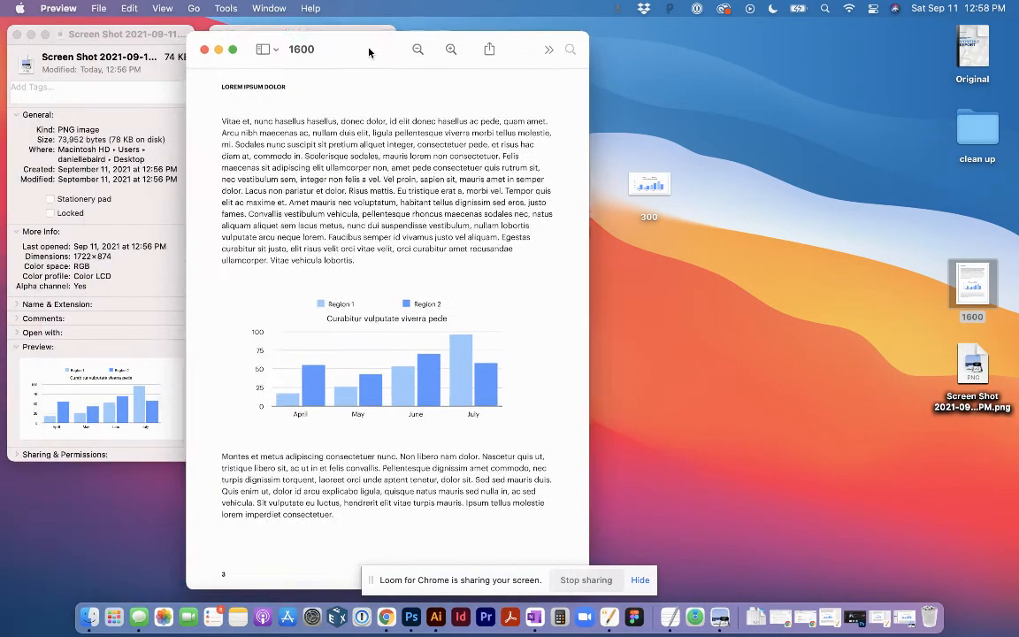
click(556, 49)
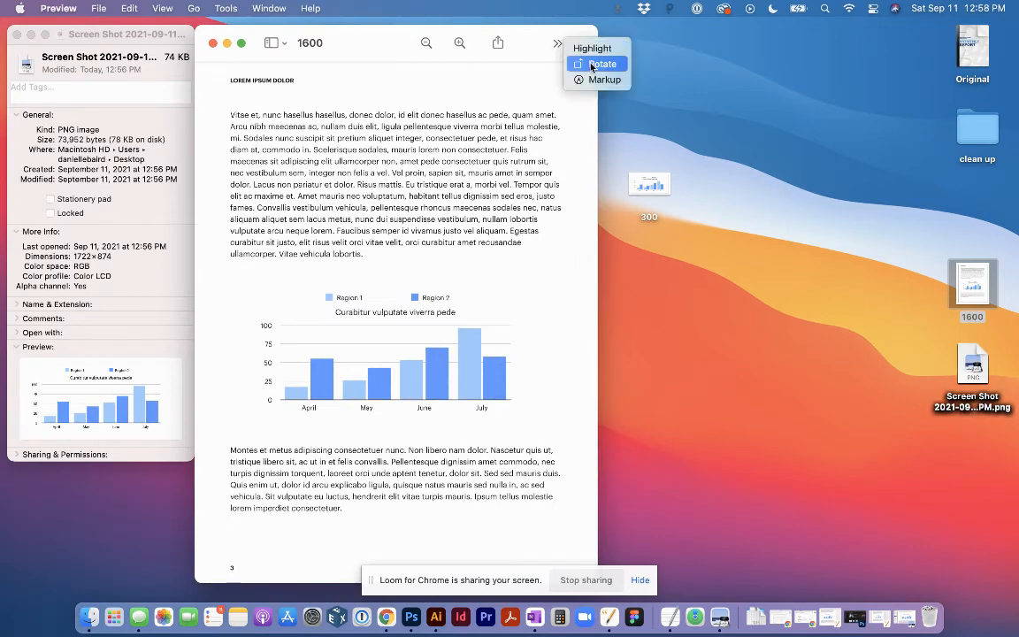
click(604, 79)
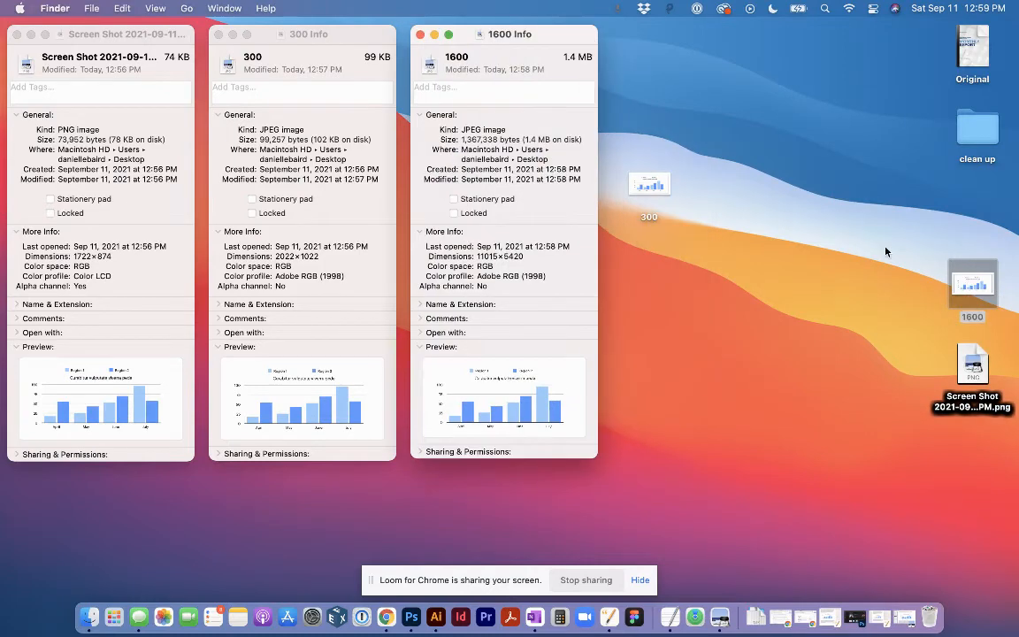
mouse_move(692, 214)
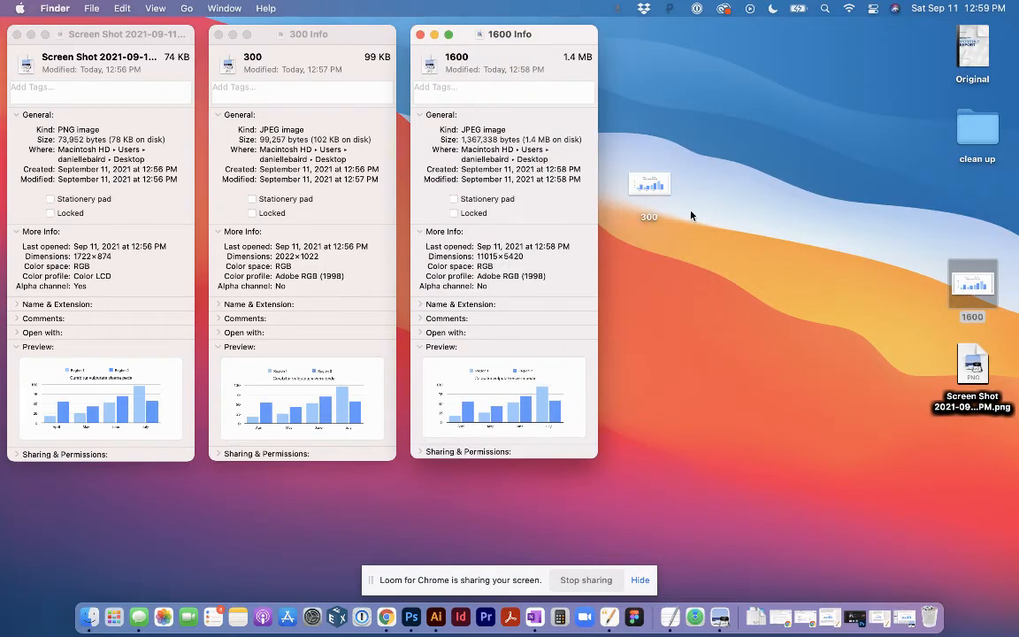
mouse_move(669, 191)
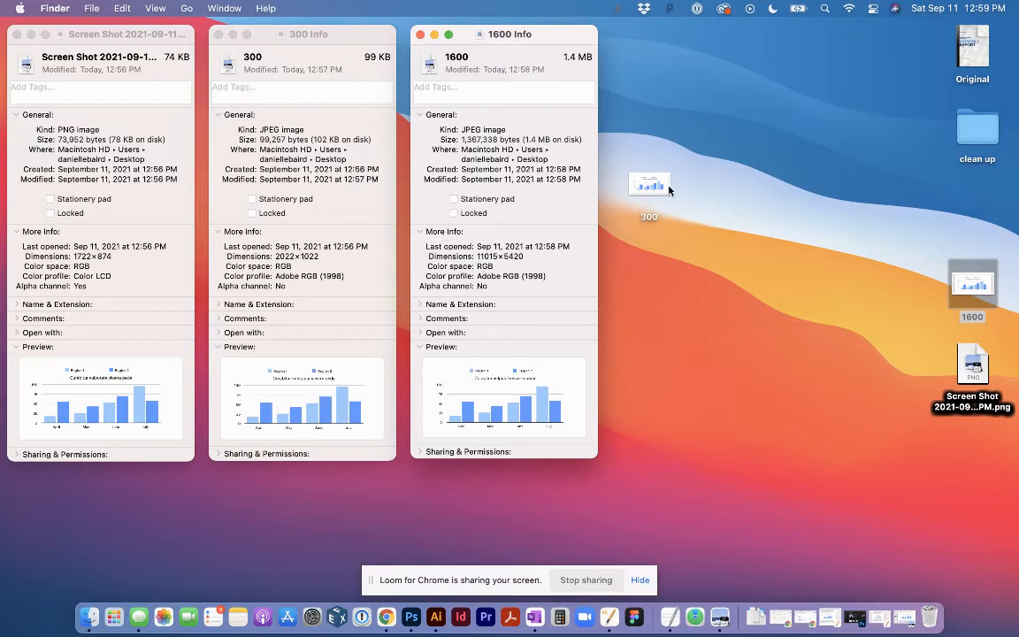
mouse_move(259, 243)
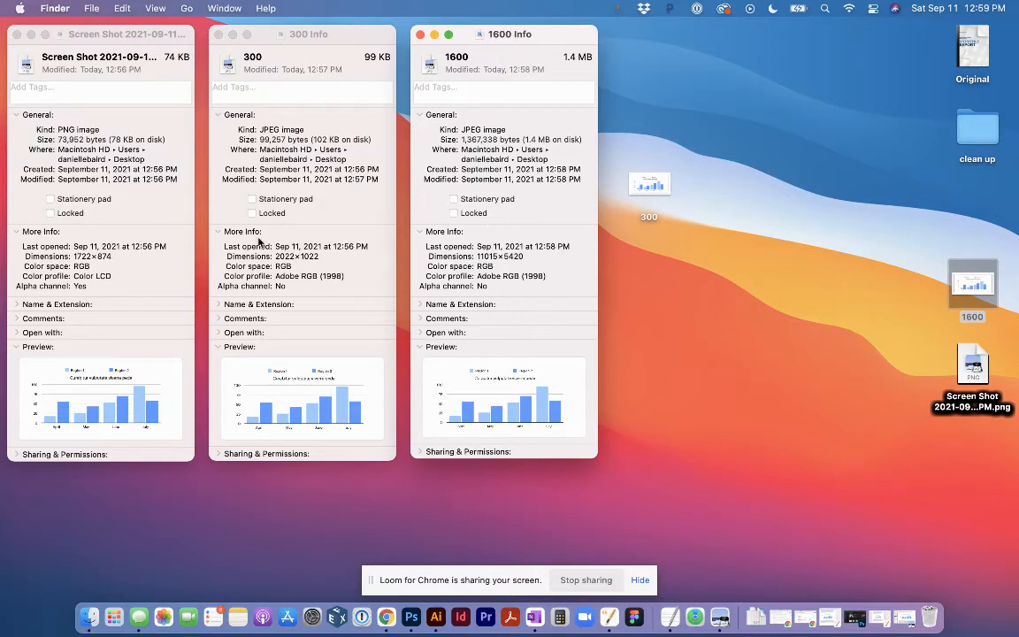
mouse_move(370, 263)
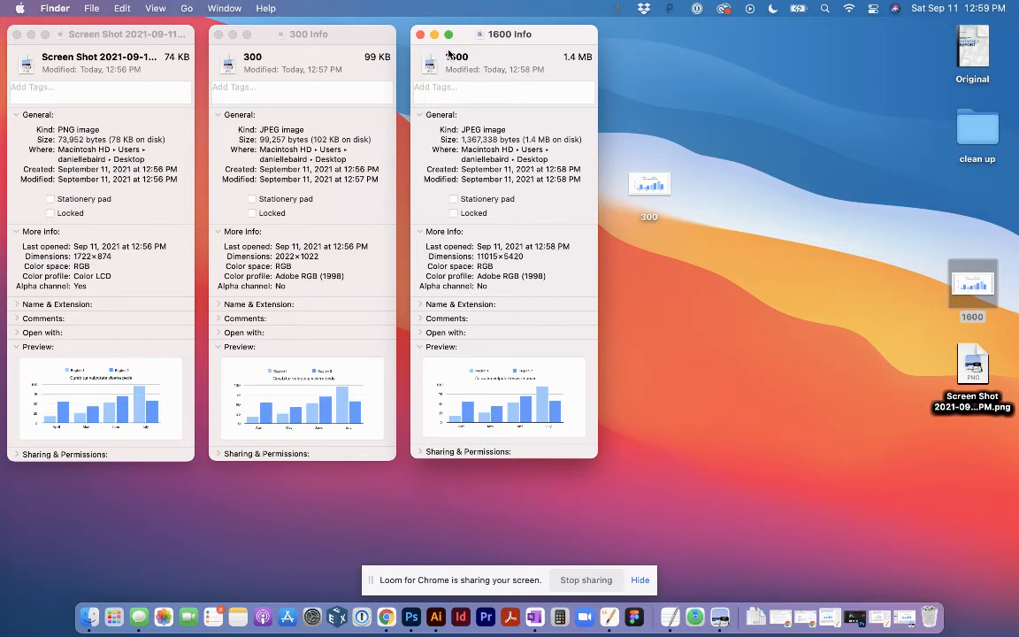
mouse_move(509, 298)
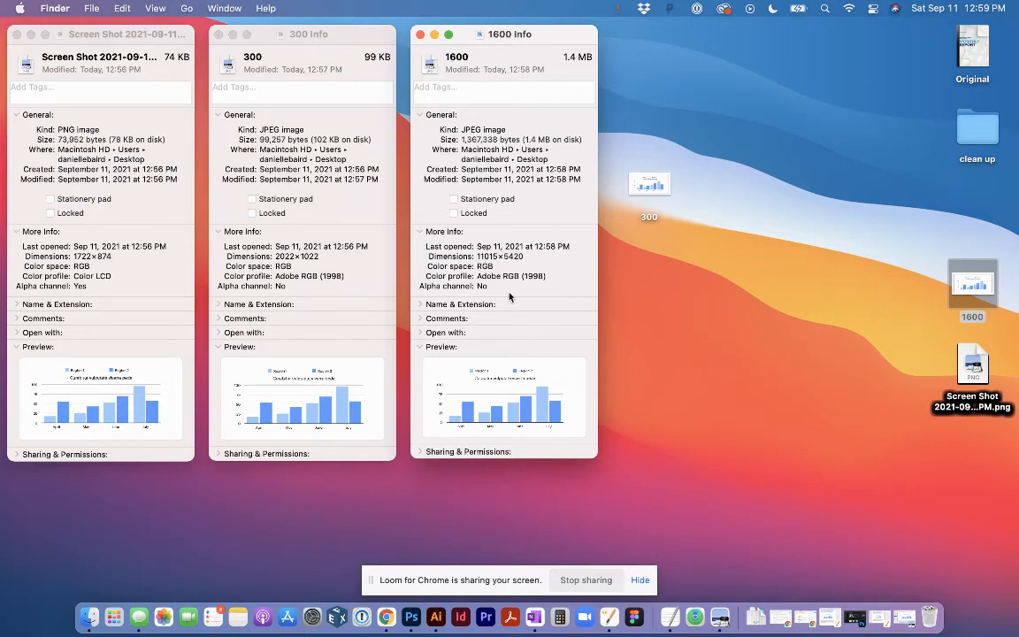
mouse_move(918, 262)
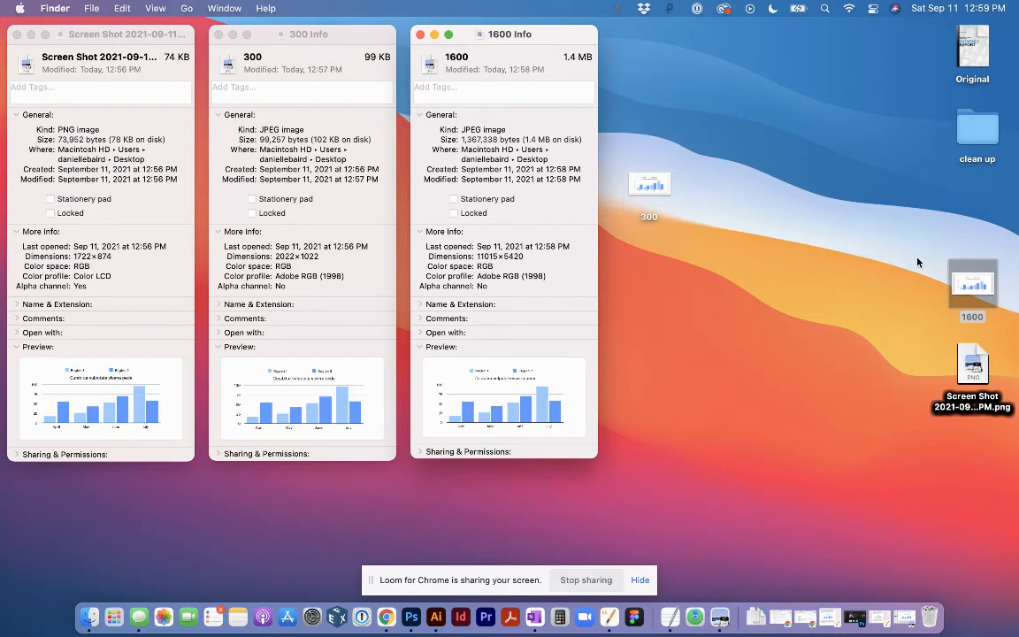
Step: Select the 1600 export file, whose Info shows 11015×5420 pixels, beside the other two
click(971, 285)
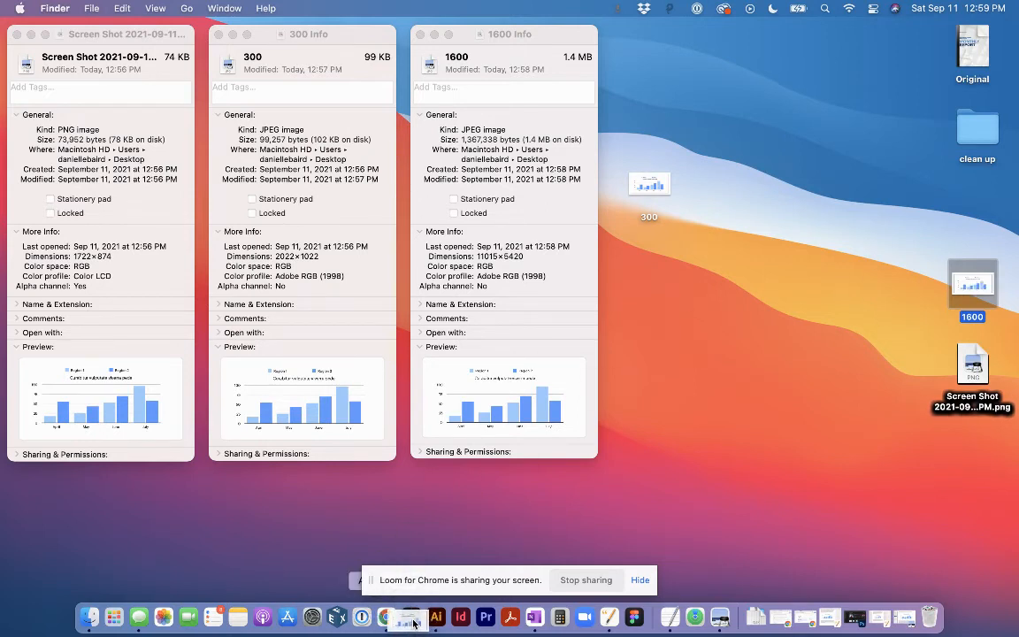
Step: Set 1600.jpg to 300 pixels/inch via Image Size without resampling, keeping 11015×5420 pixels
click(439, 617)
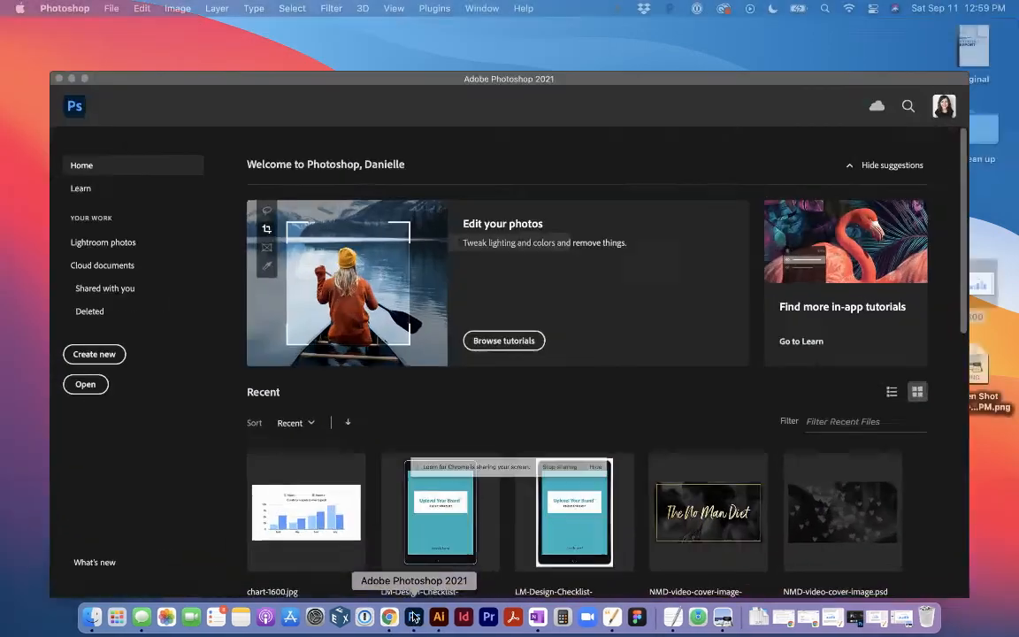
click(177, 8)
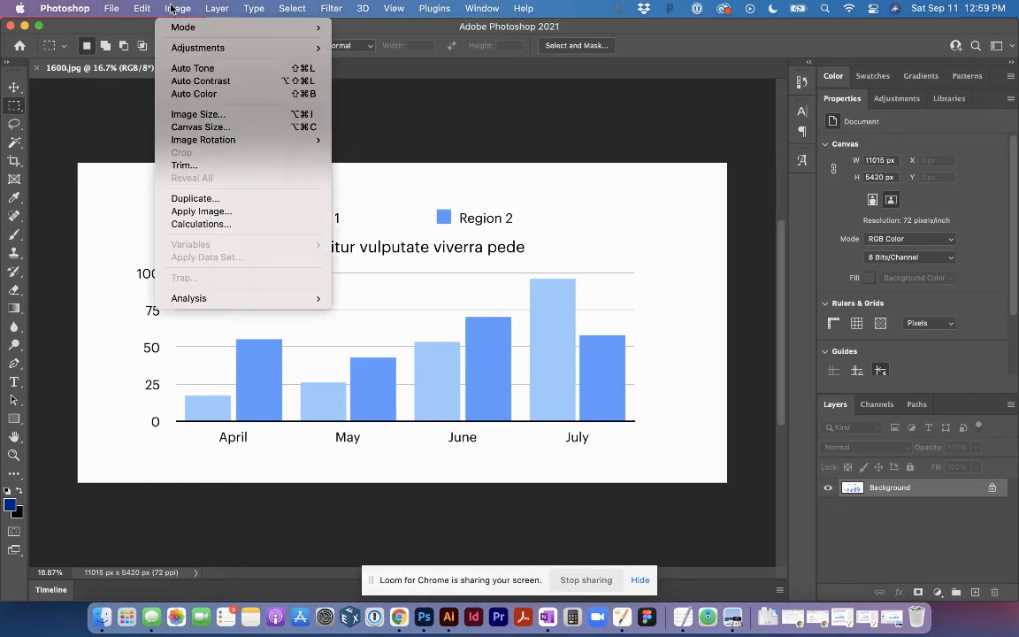
mouse_move(198, 113)
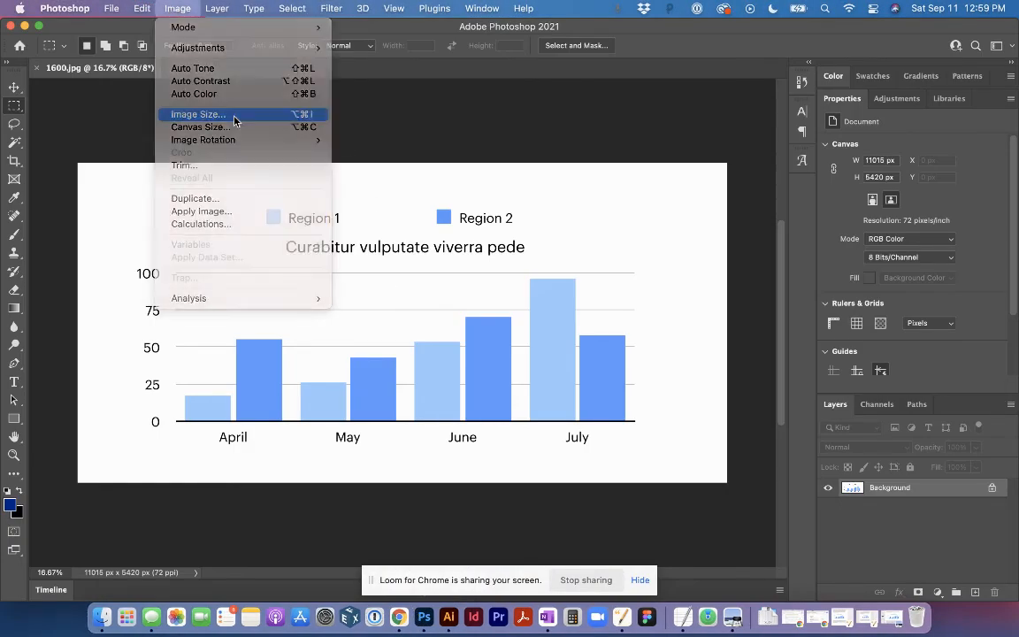
click(197, 113)
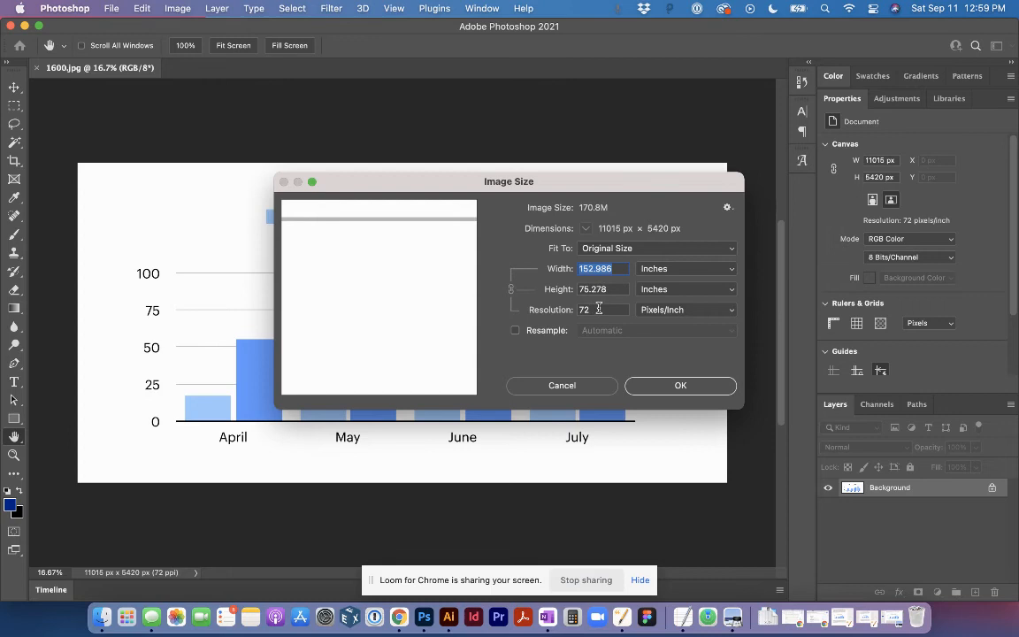
text(300)
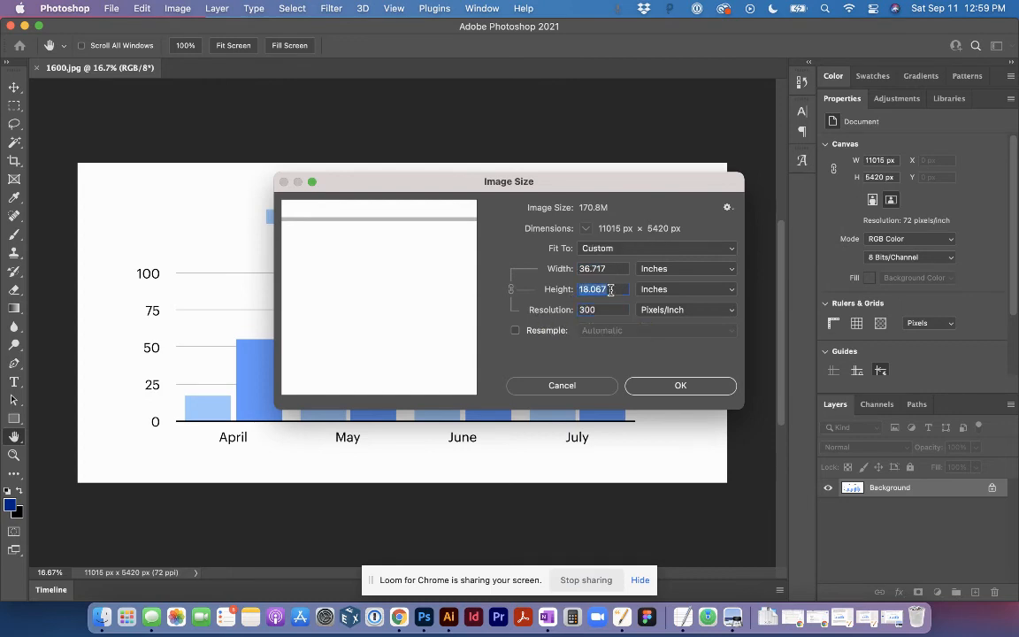
mouse_move(605, 269)
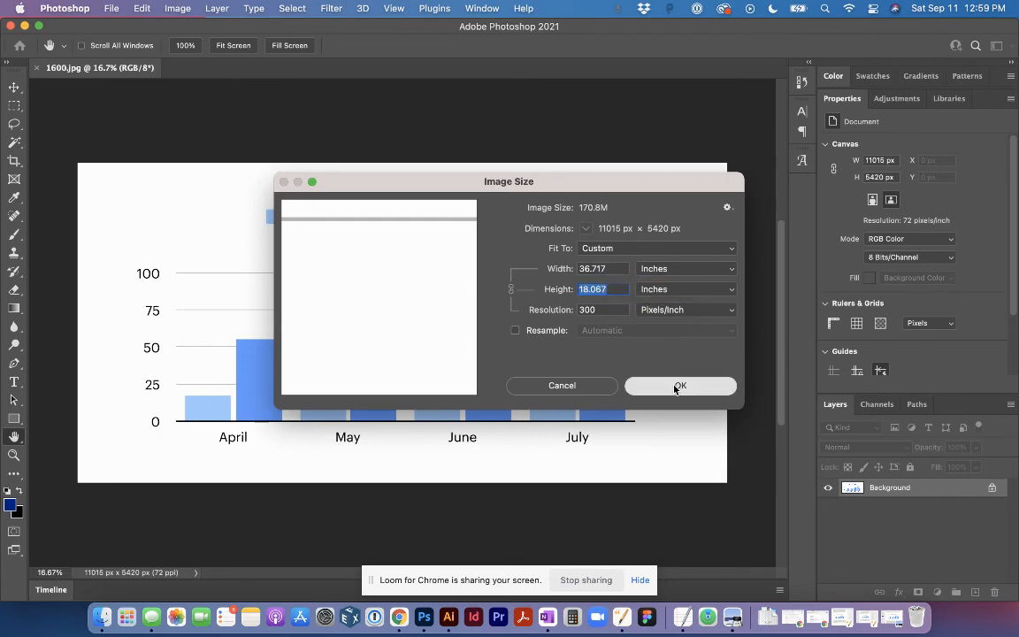
click(680, 384)
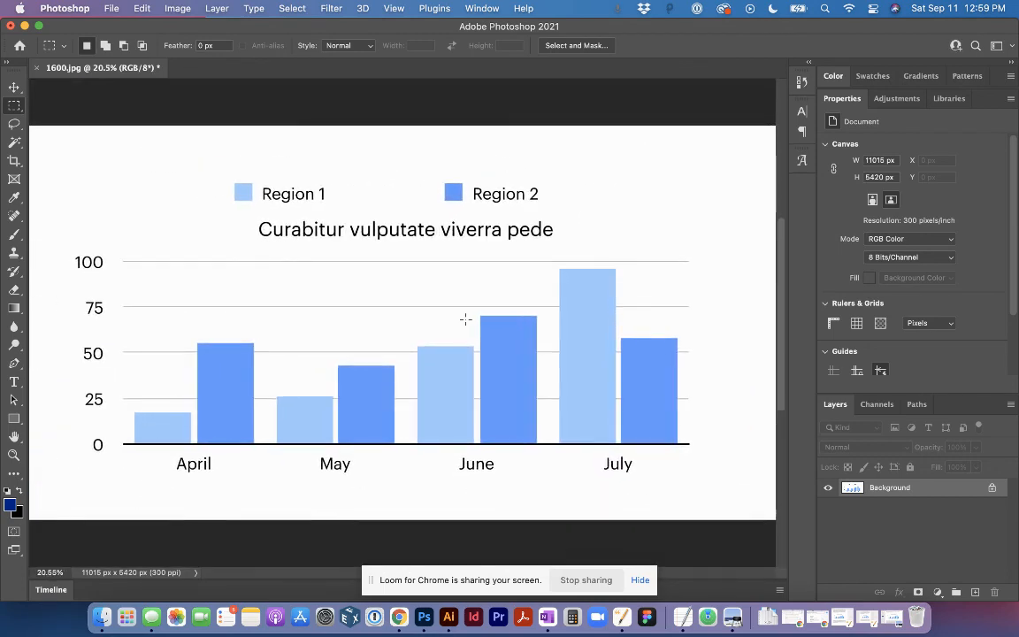
mouse_move(442, 271)
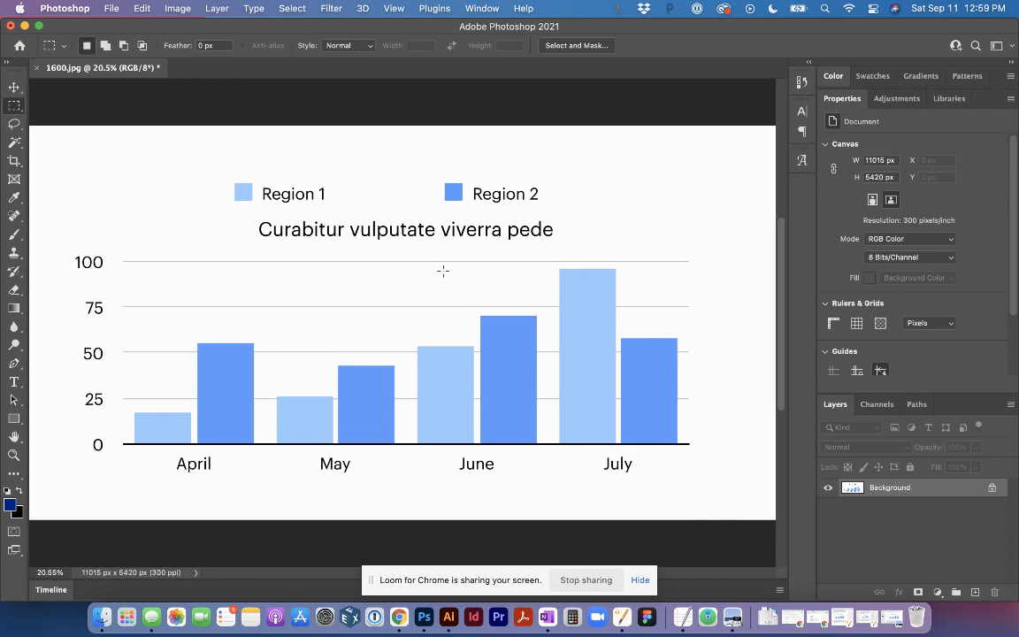